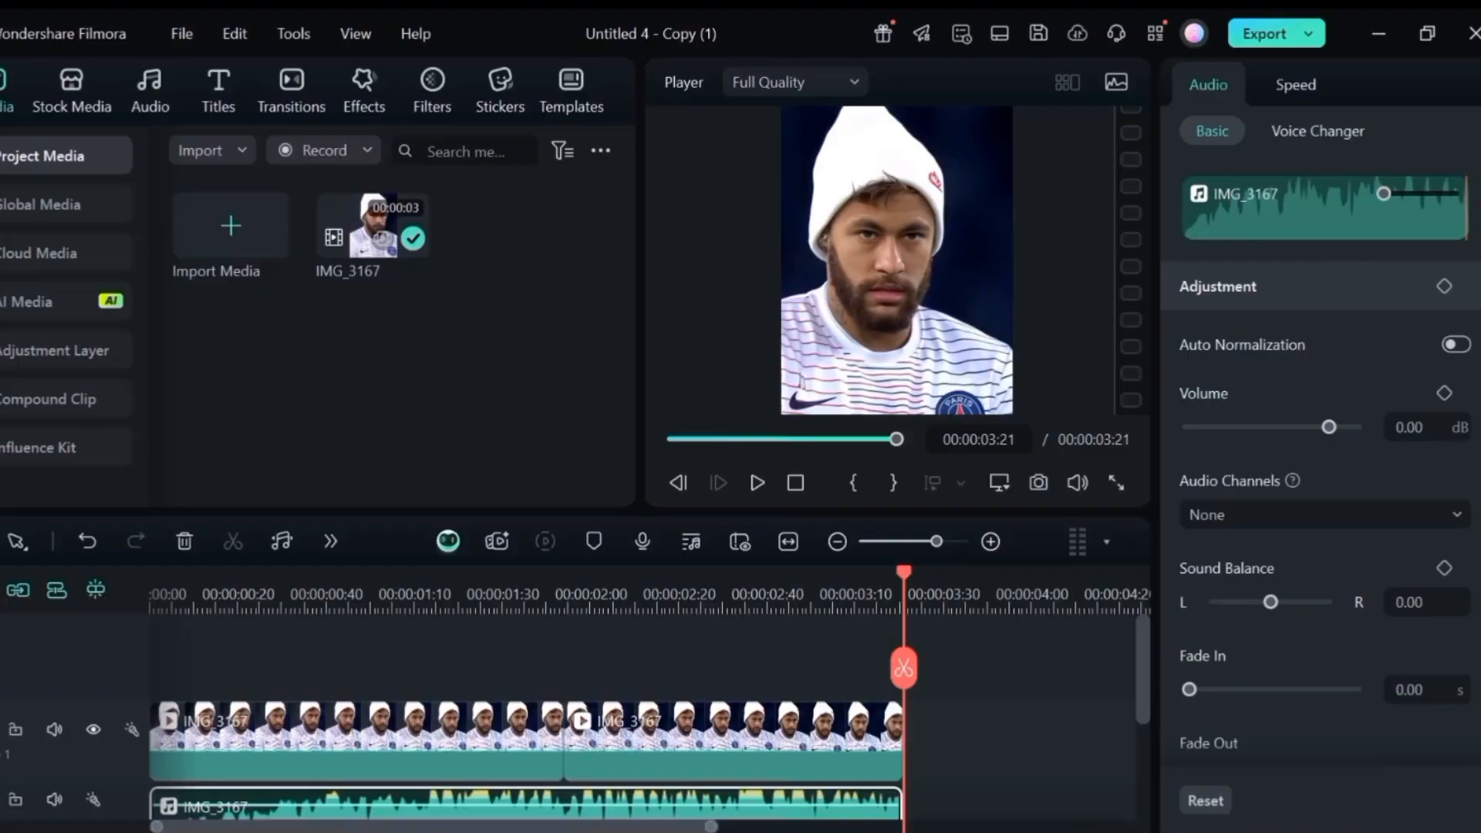
# Select the split portrait clip and show the basic Filters library
pyautogui.click(755, 483)
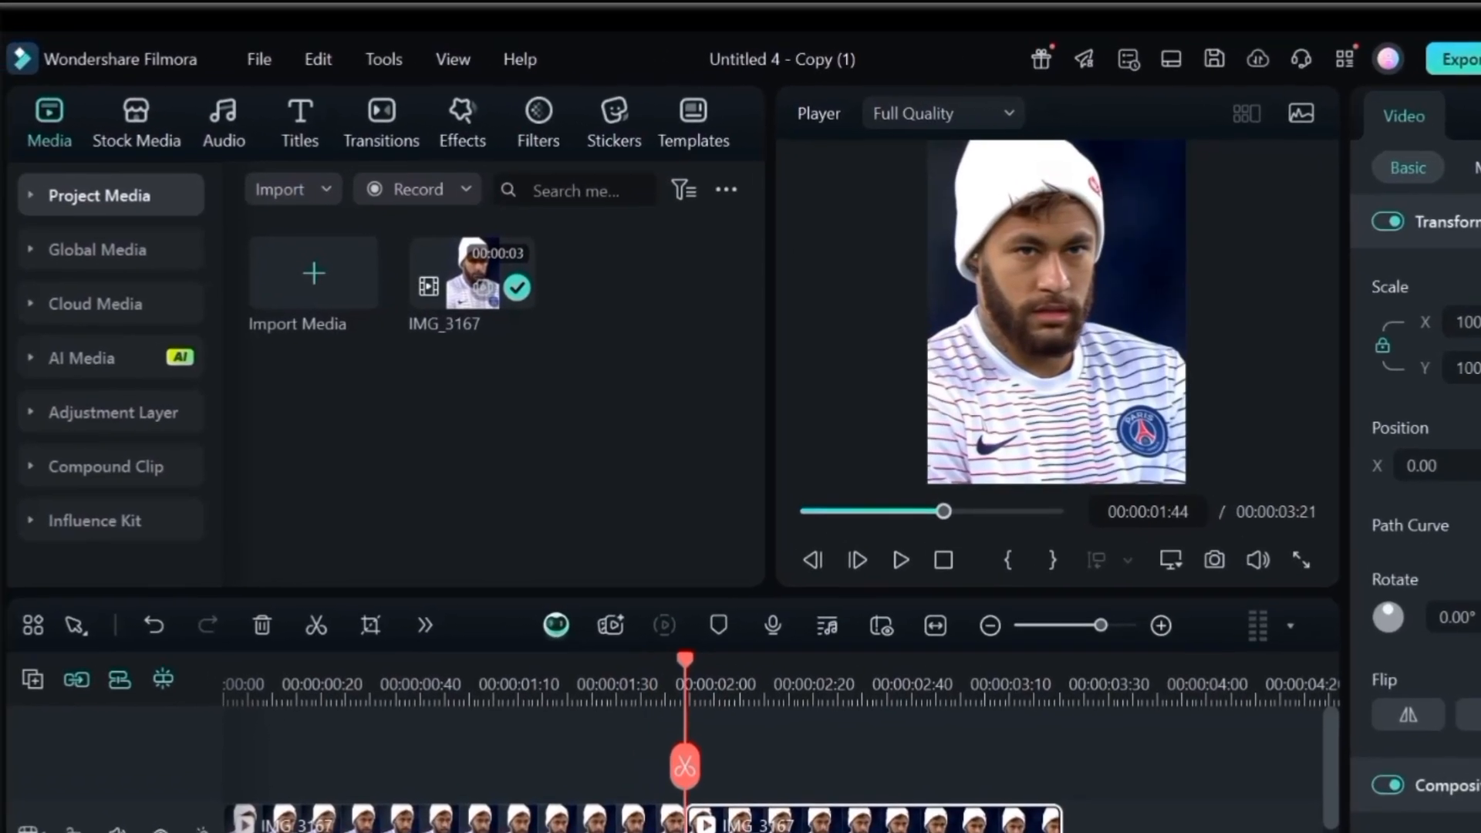
pyautogui.click(538, 121)
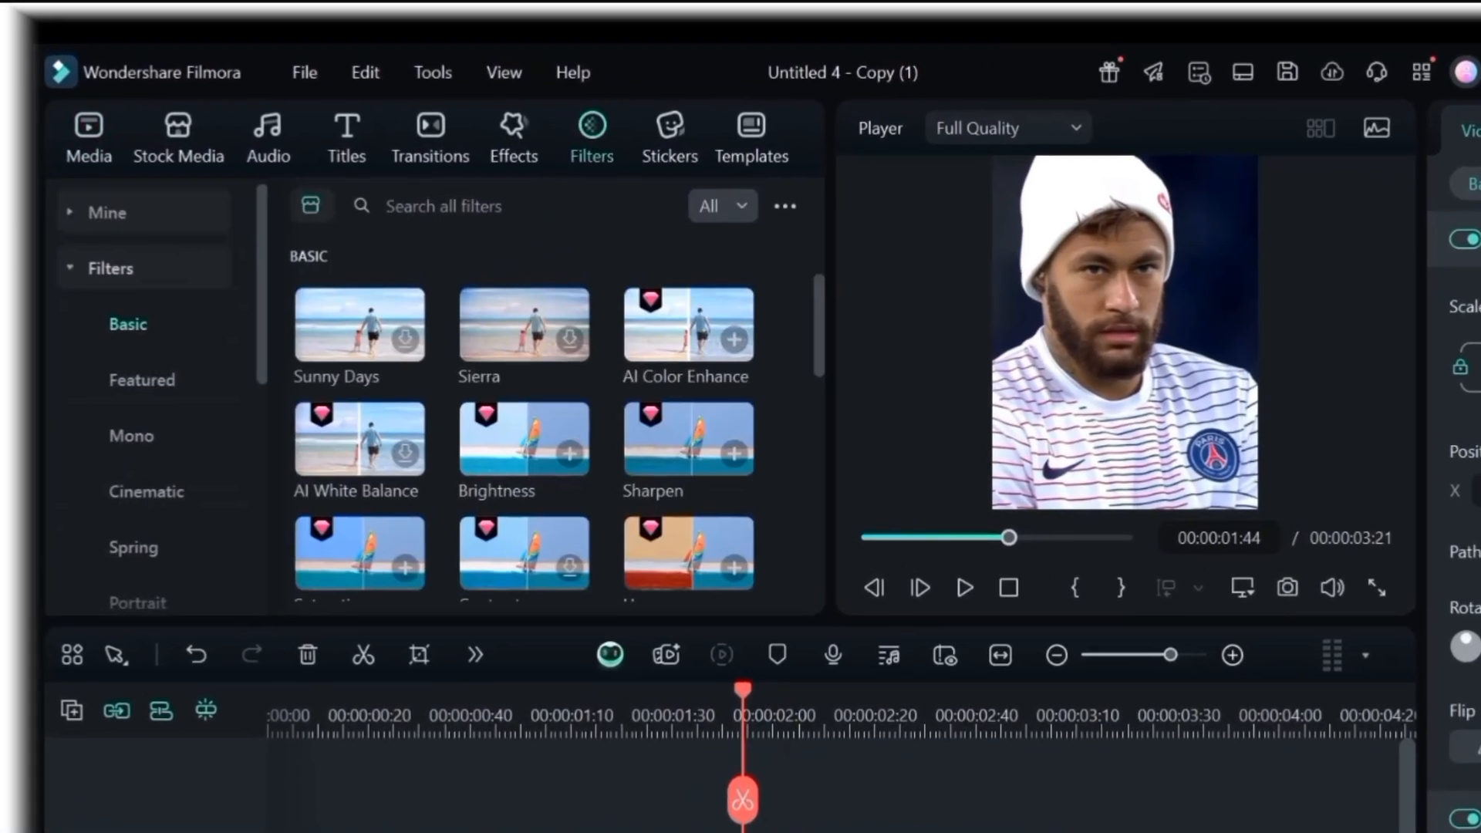
# Find Sharpen and Saturation filters and stack them over the second portrait clip part
pyautogui.write('SHARPE')
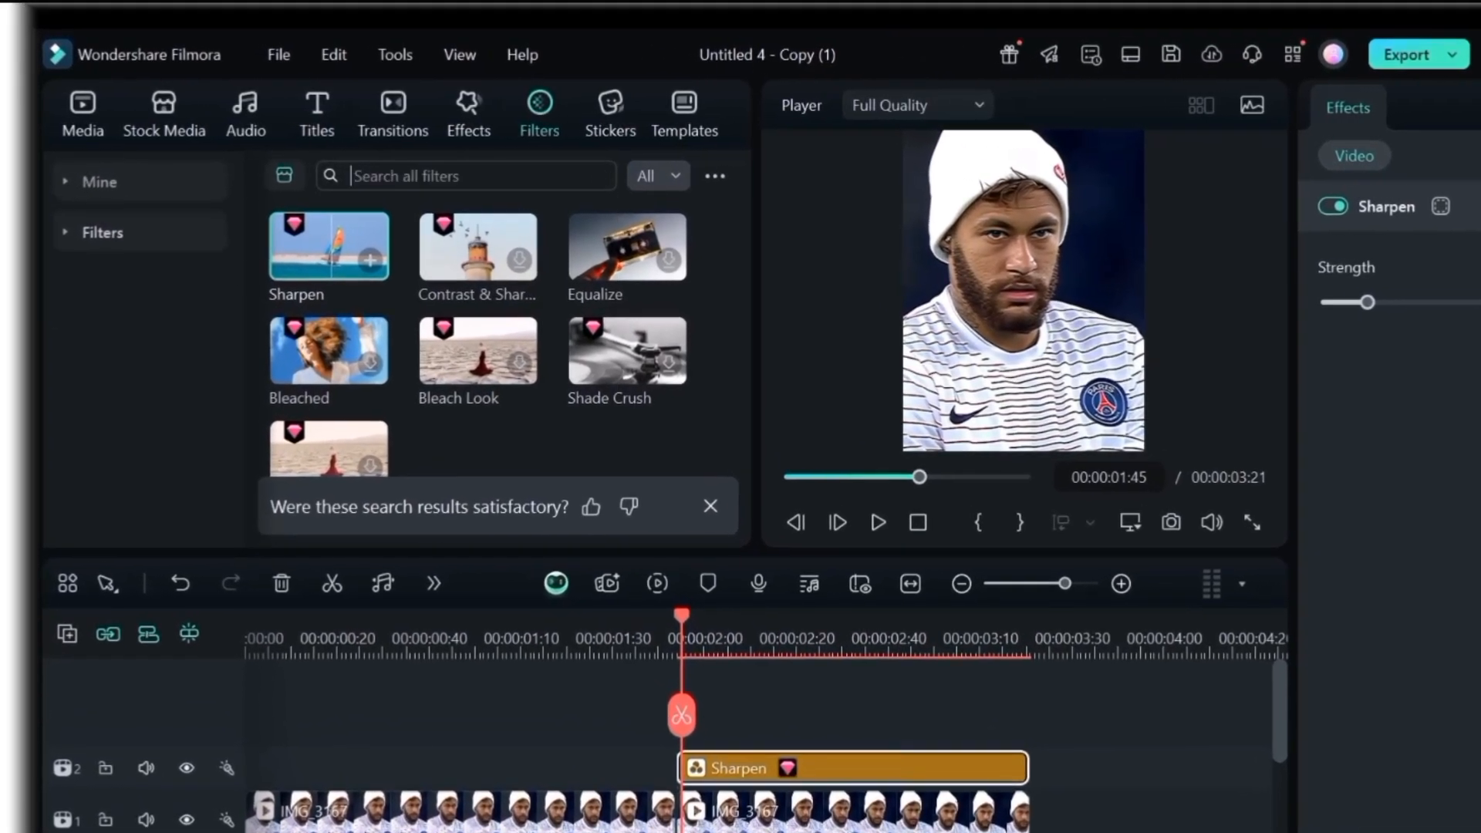
pyautogui.write('sATURATION')
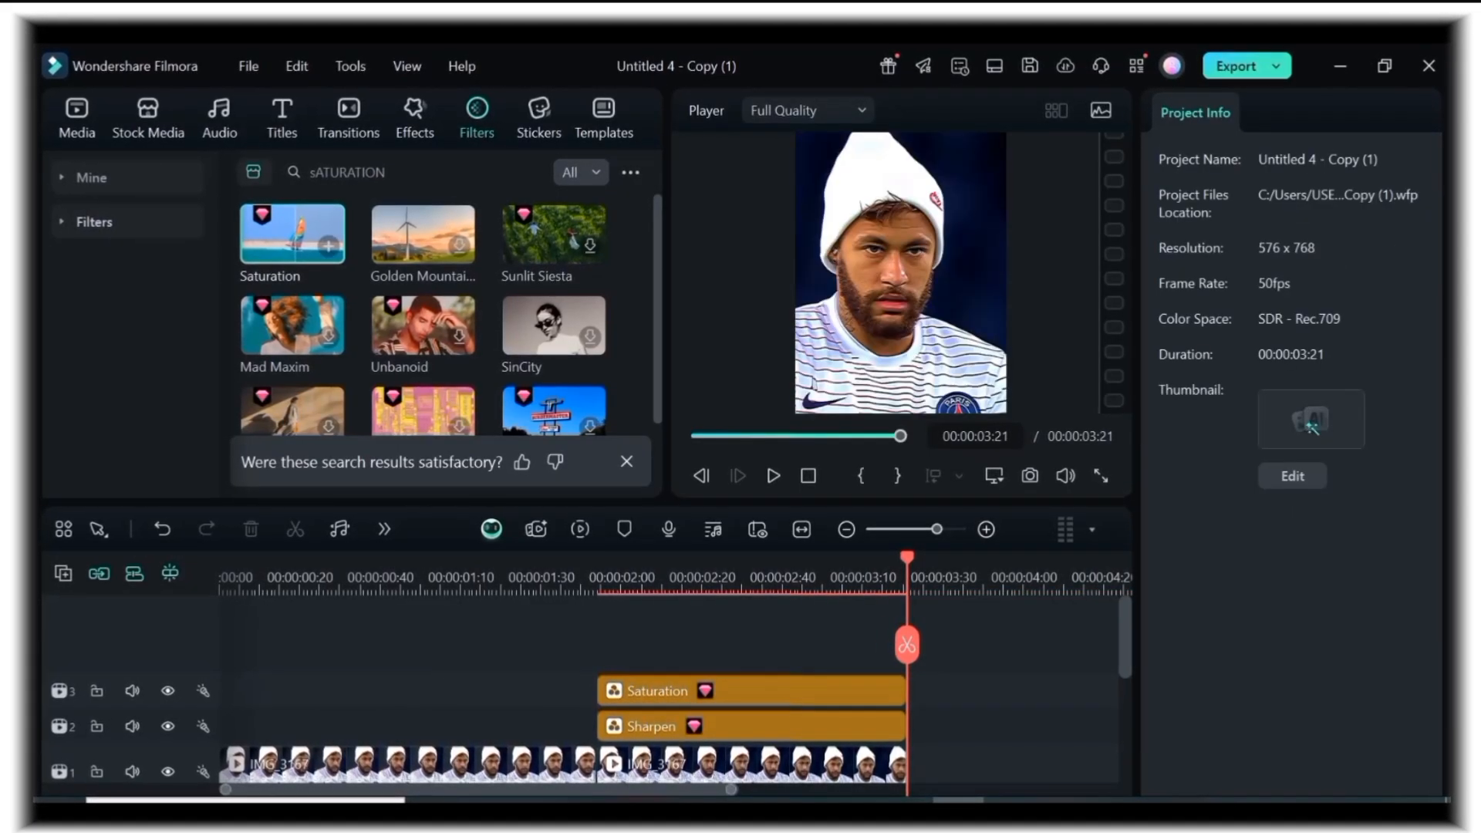
# Boost the Saturation filter's amount close to maximum in the Effects panel
pyautogui.click(745, 691)
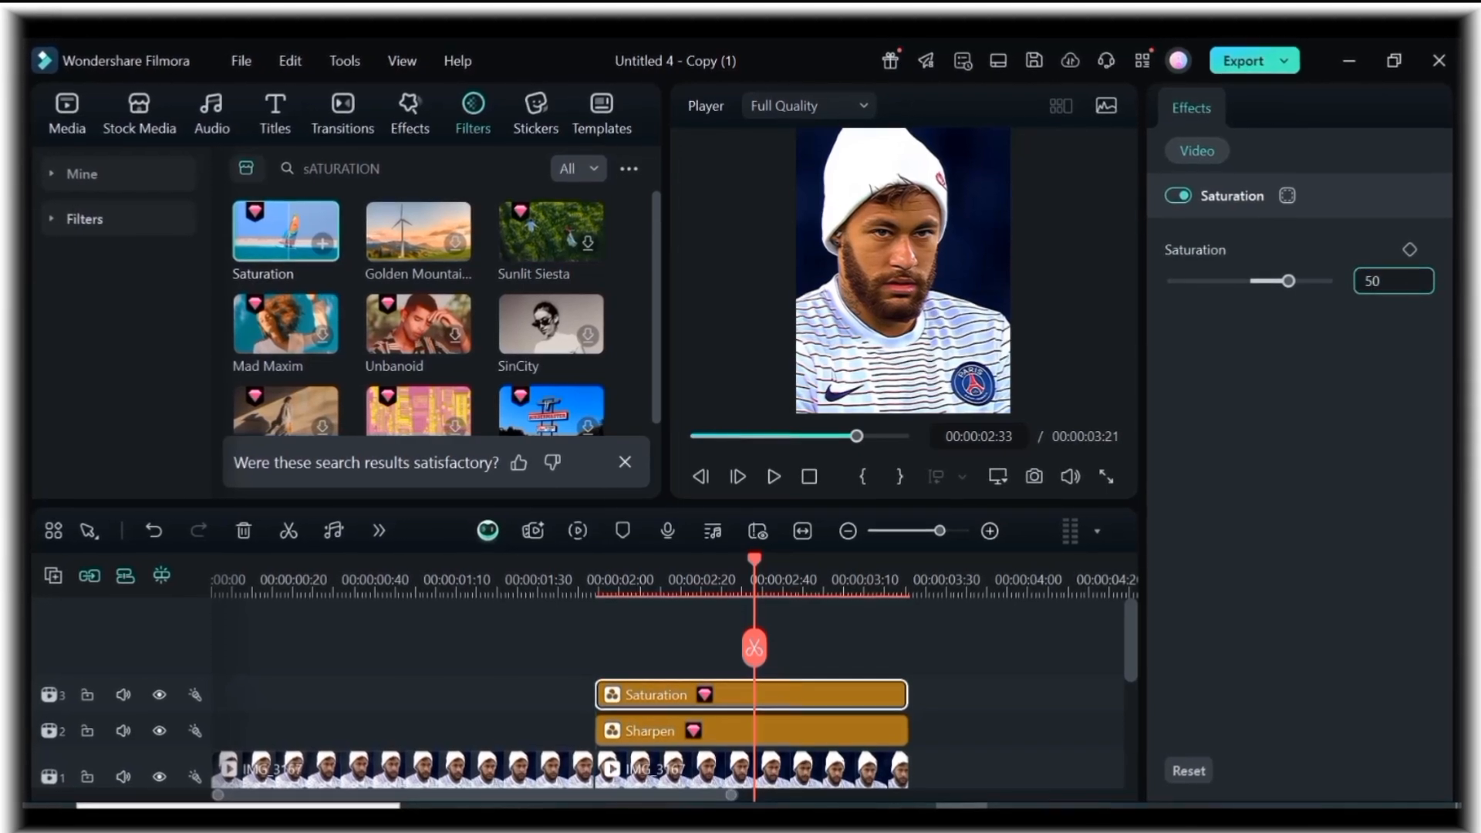
pyautogui.click(1395, 280)
pyautogui.write('Ai')
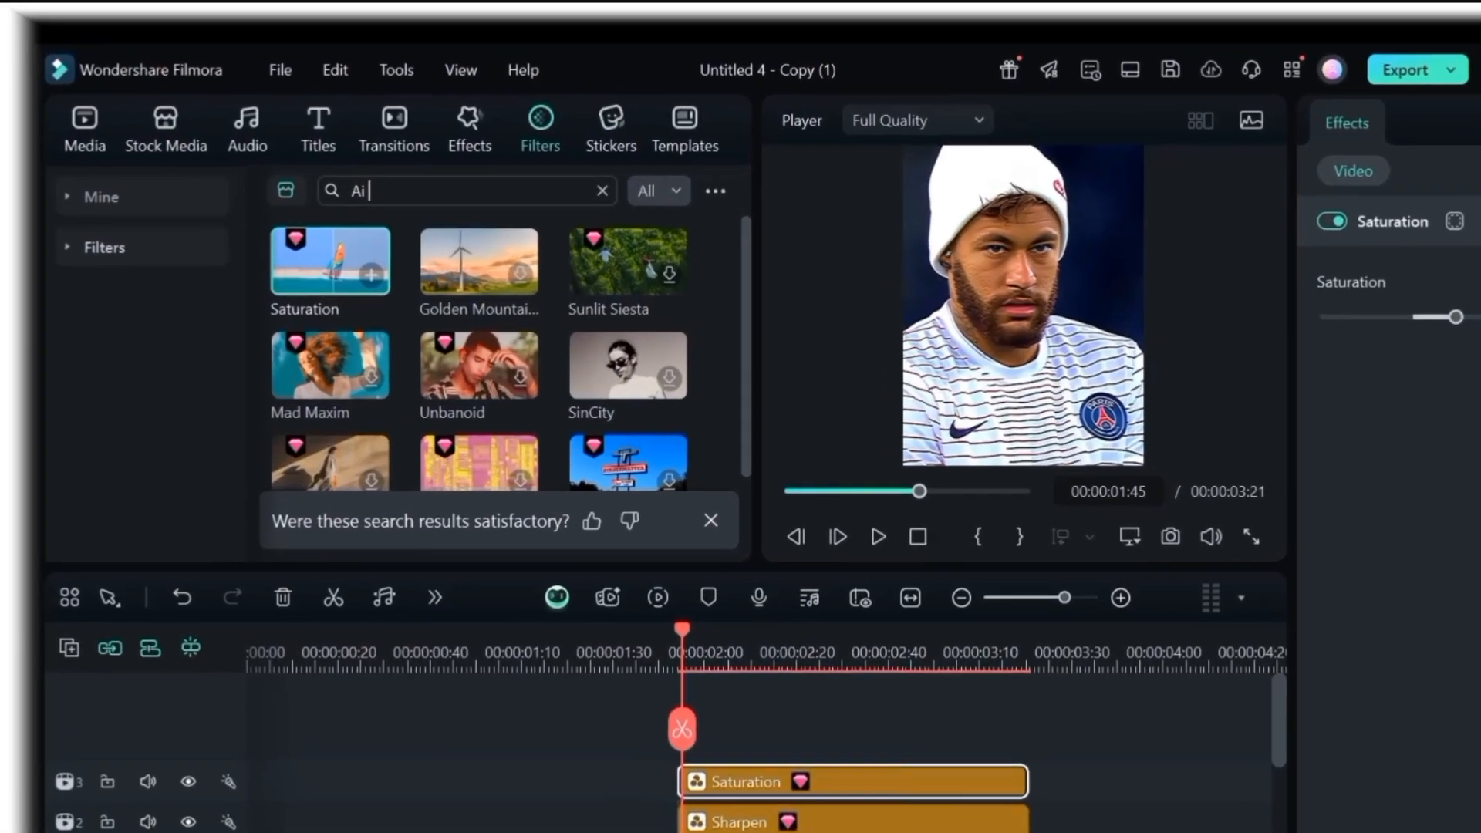
# Search 'colour enhance' to add AI Color Enhance and Bluish Grey filters above the stack
pyautogui.write('colour e')
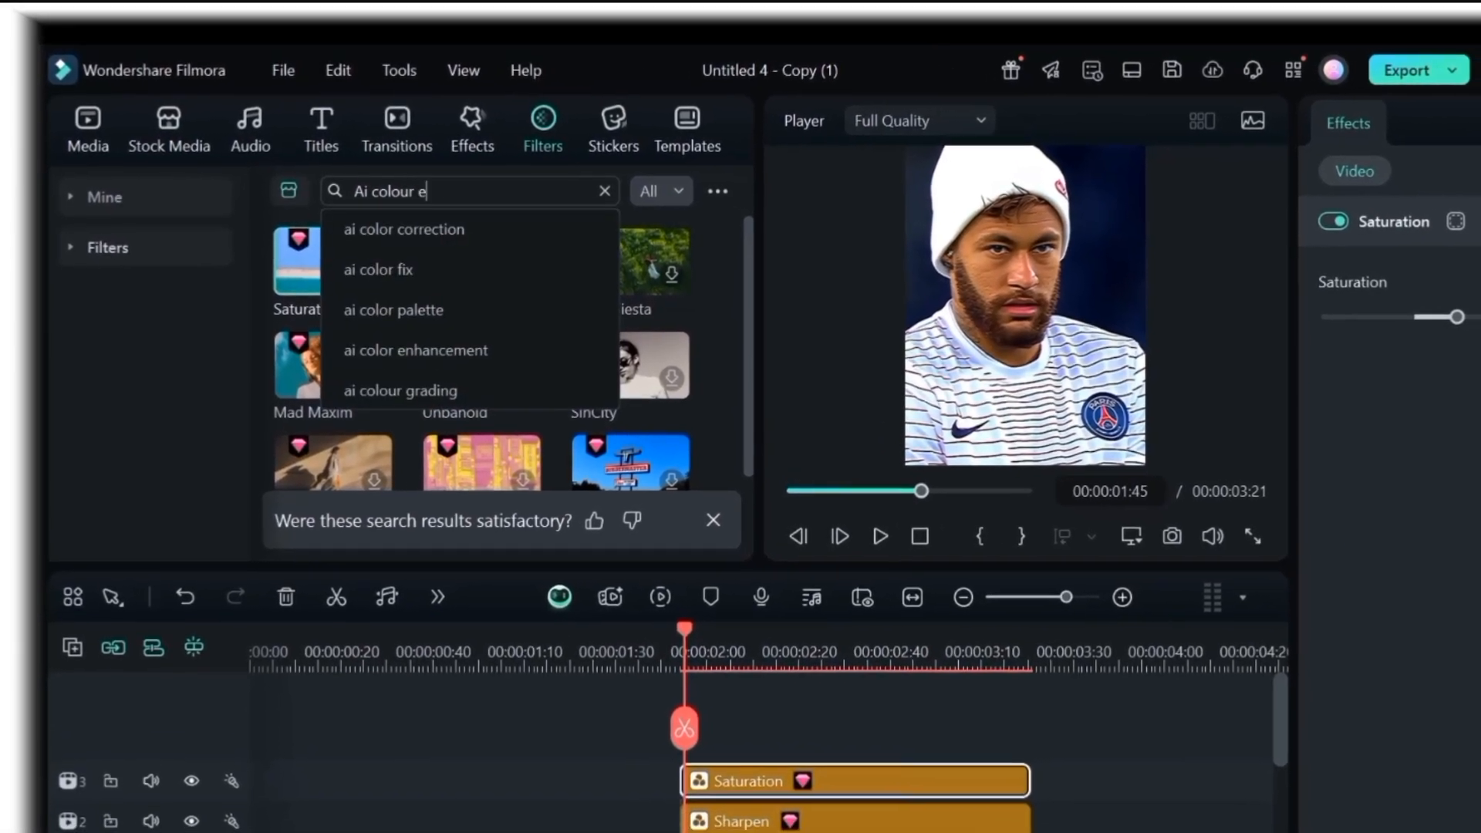
pyautogui.click(415, 350)
pyautogui.write('Bluish grey')
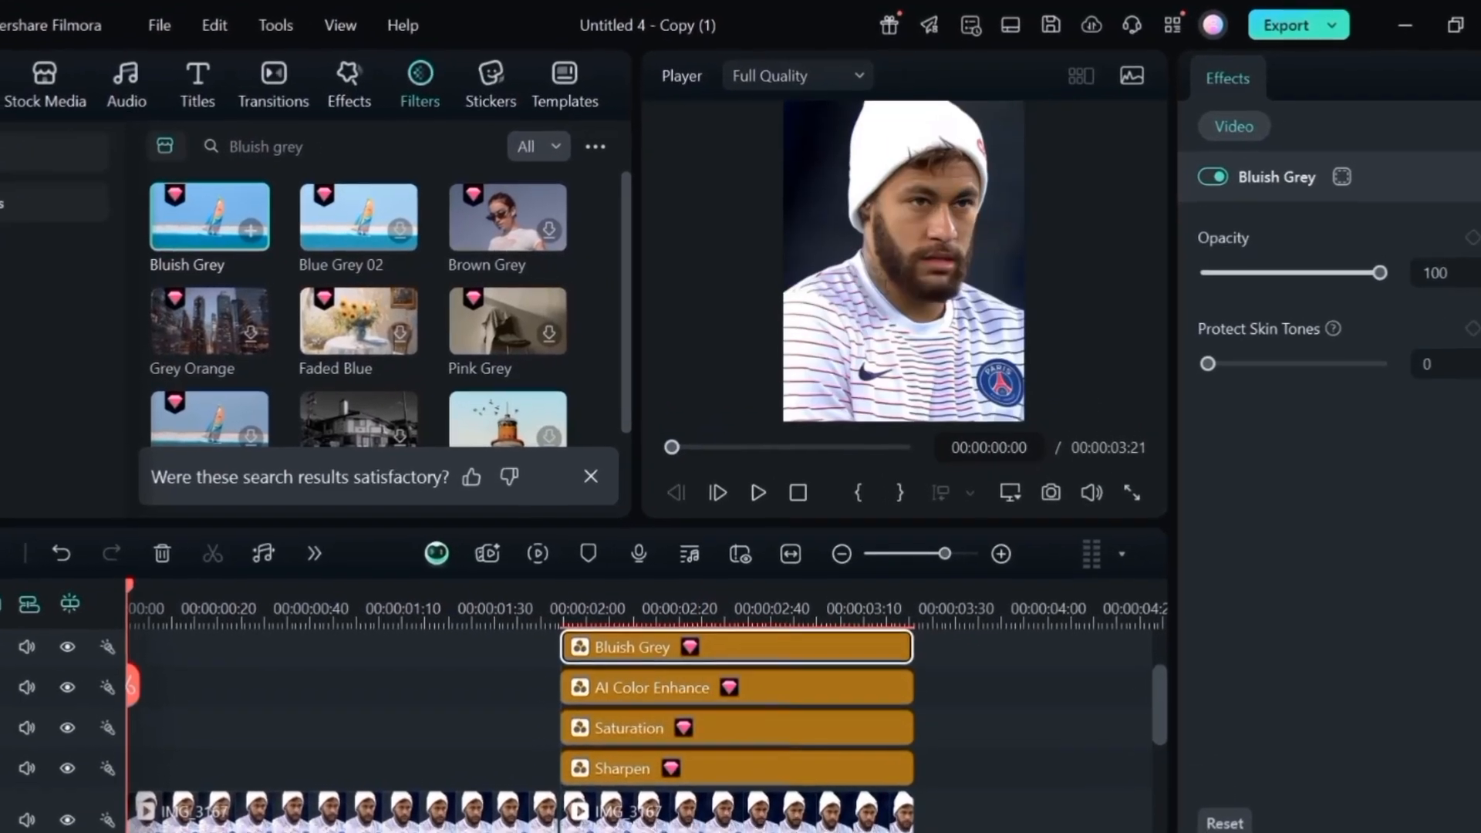
pyautogui.click(757, 492)
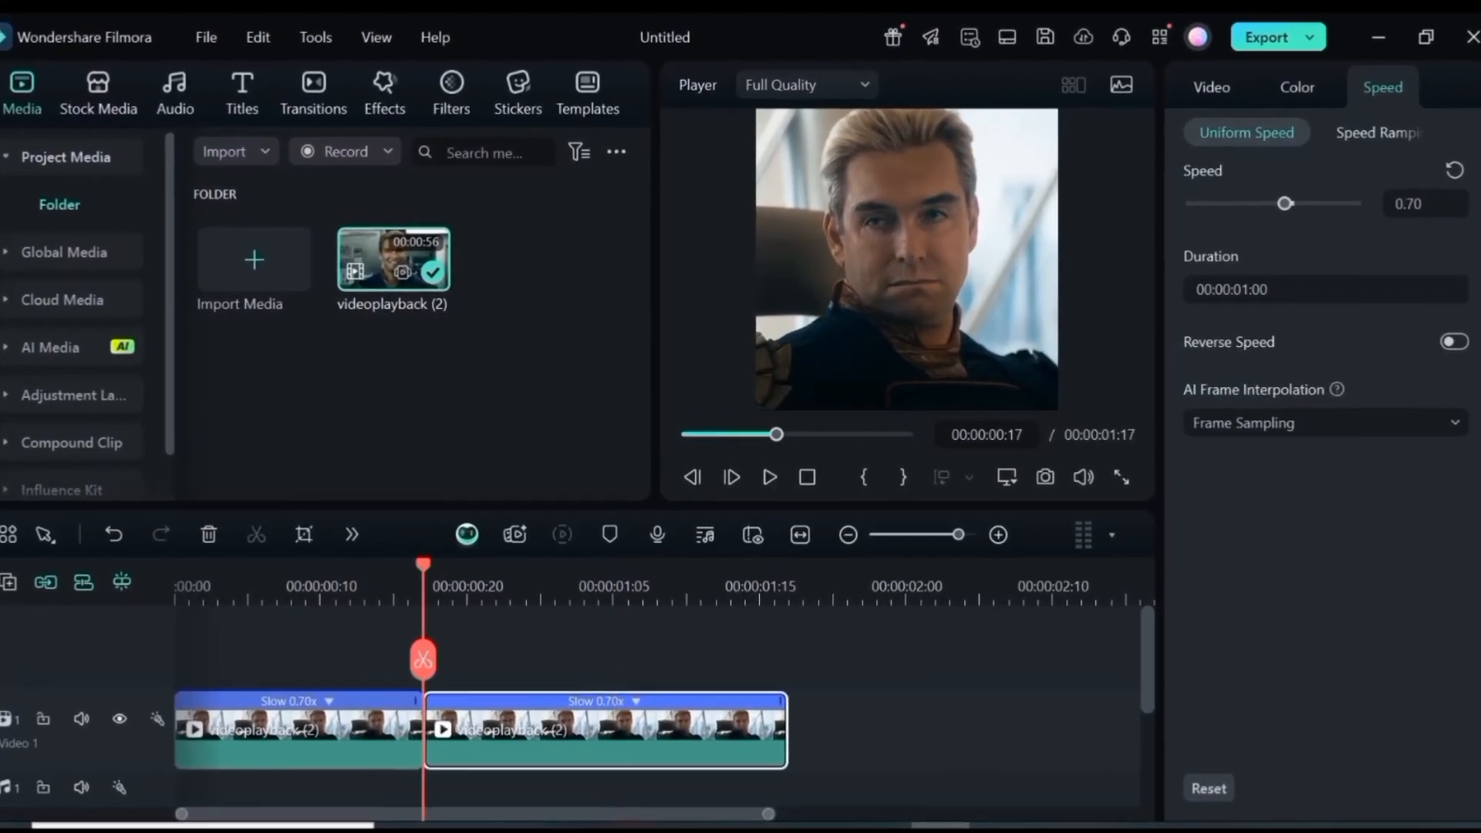
# Place a Sharpen filter over the second slowed clip part with strength 40
pyautogui.click(450, 92)
pyautogui.write('Sharpen')
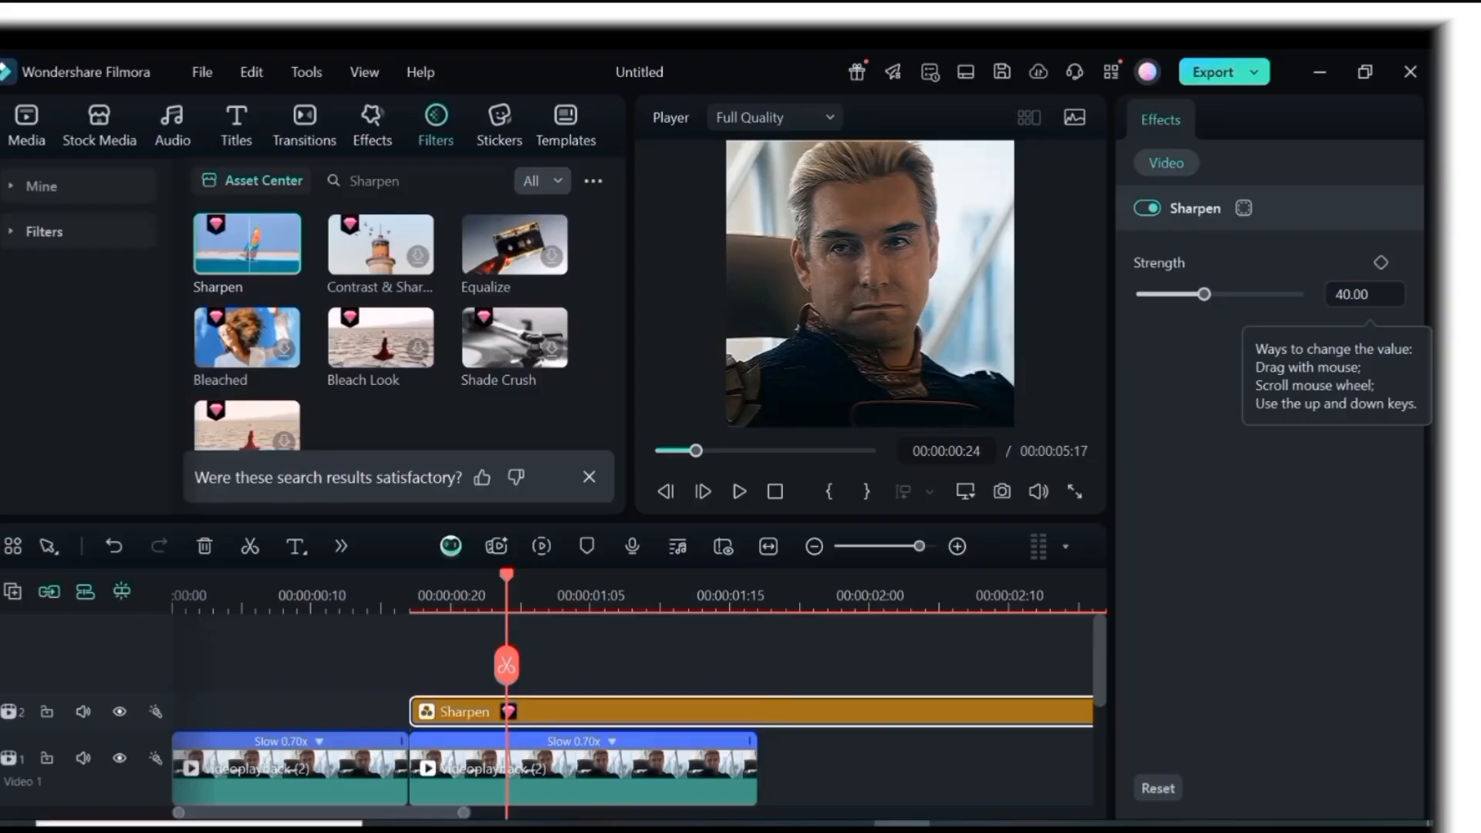
pyautogui.tripleClick(1364, 295)
pyautogui.write('Sat')
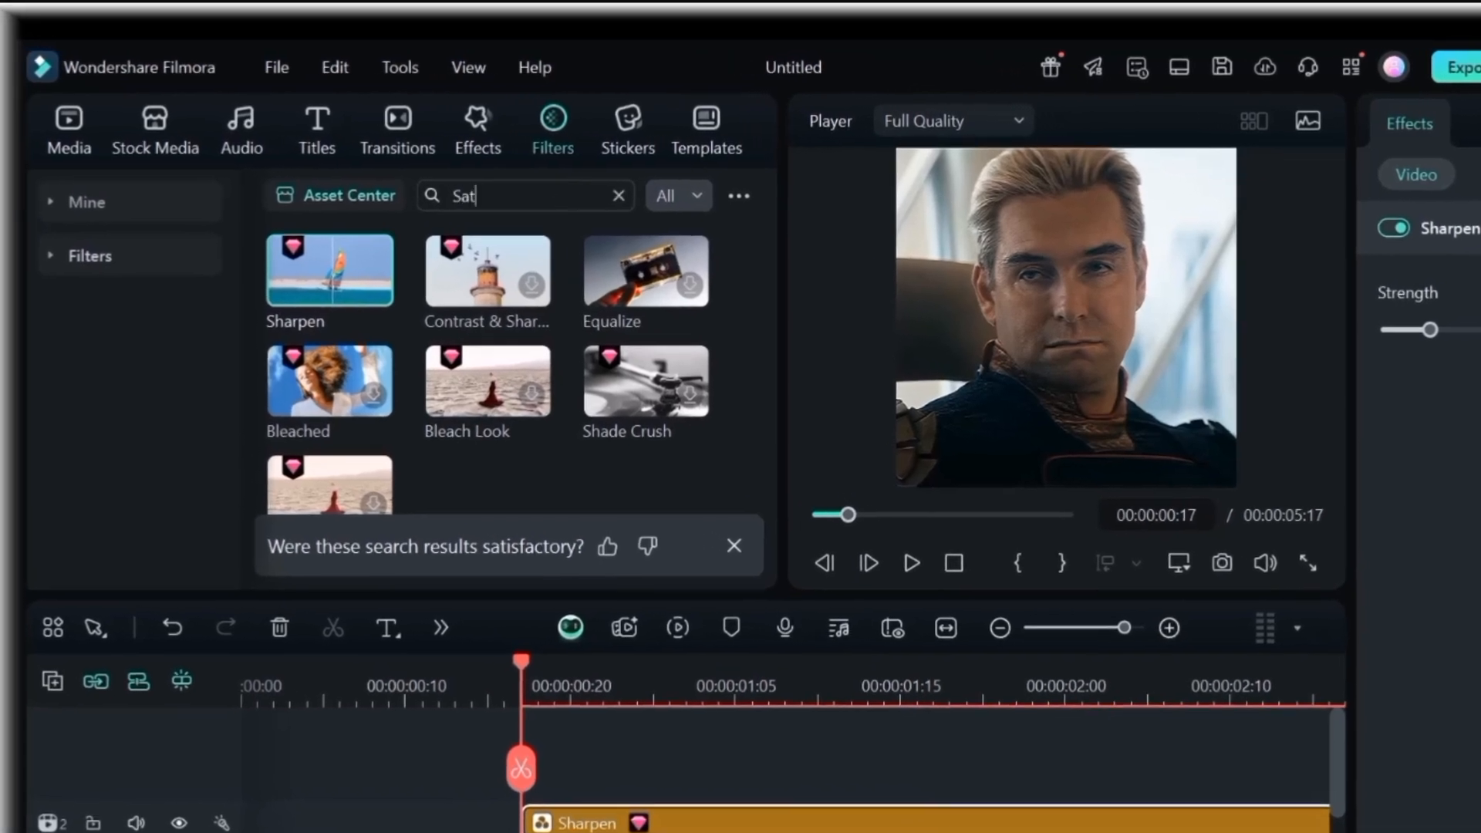
# Add Saturation at 10 on track 3 and AI Color Enhance on track 4
pyautogui.write('uration')
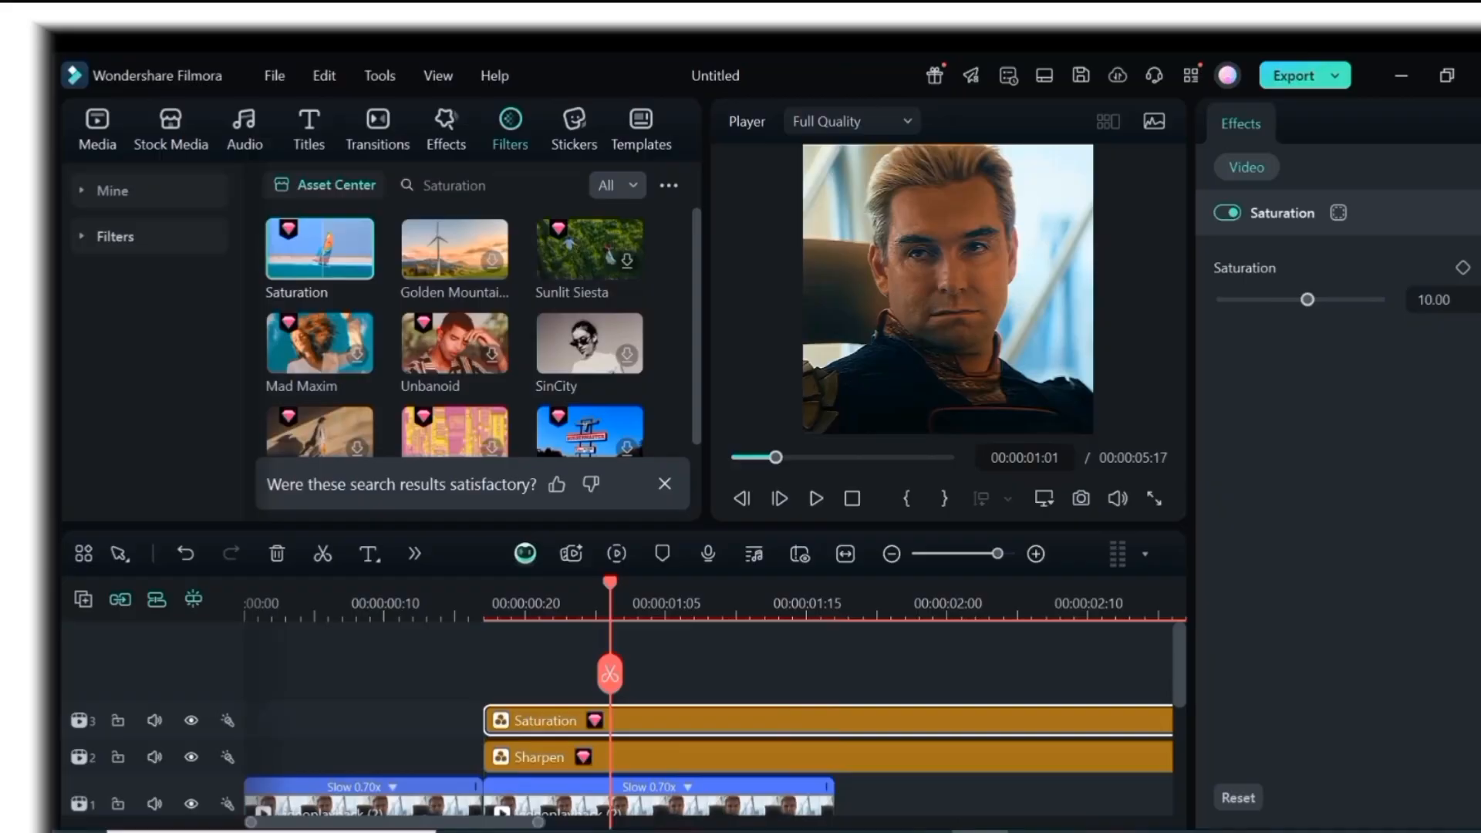
pyautogui.click(463, 185)
pyautogui.write('ai colour enhance')
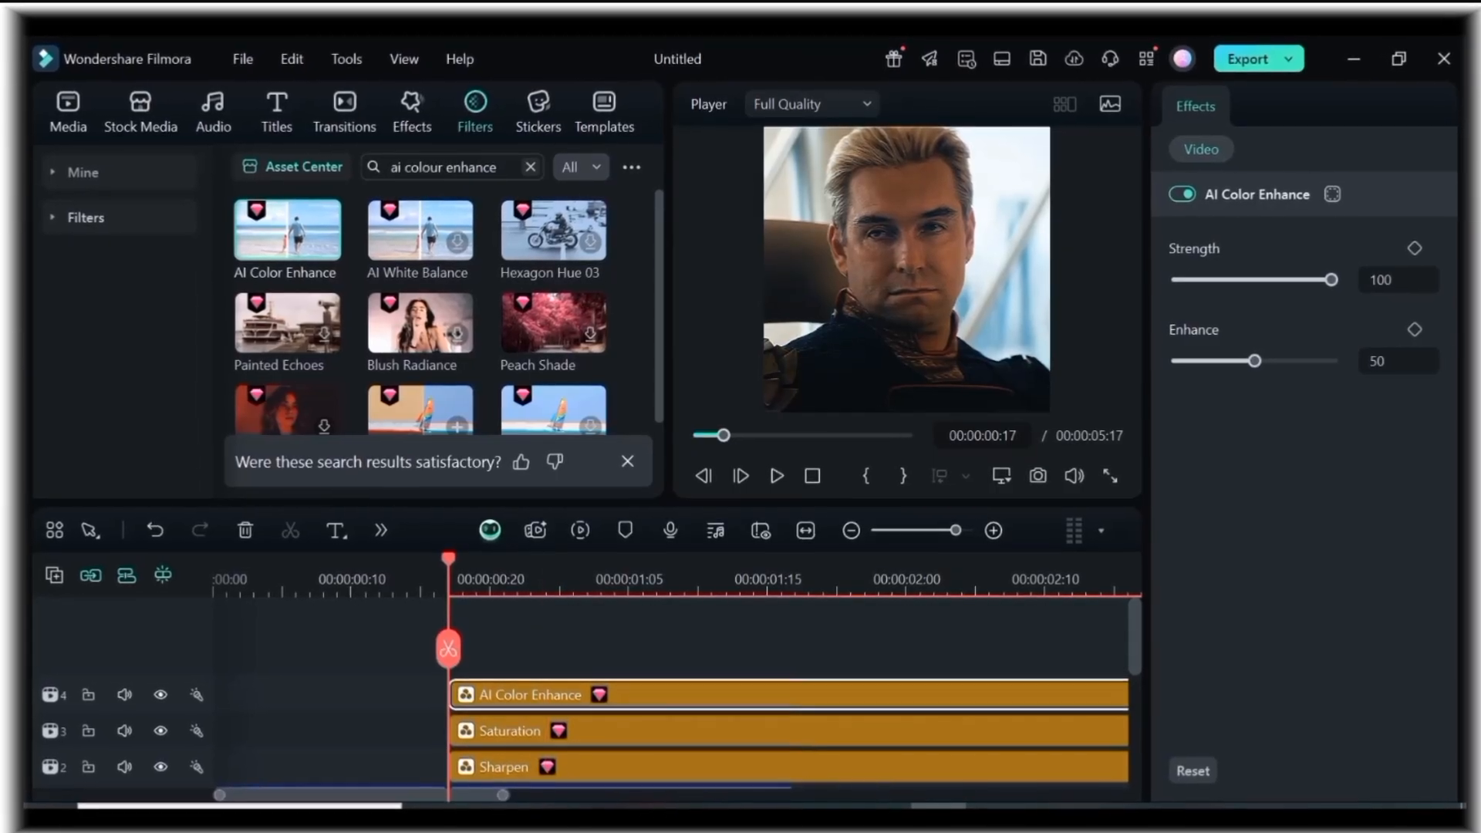
# Search 'Bluish' and add the Bluish Grey filter atop the four-filter stack
pyautogui.click(530, 167)
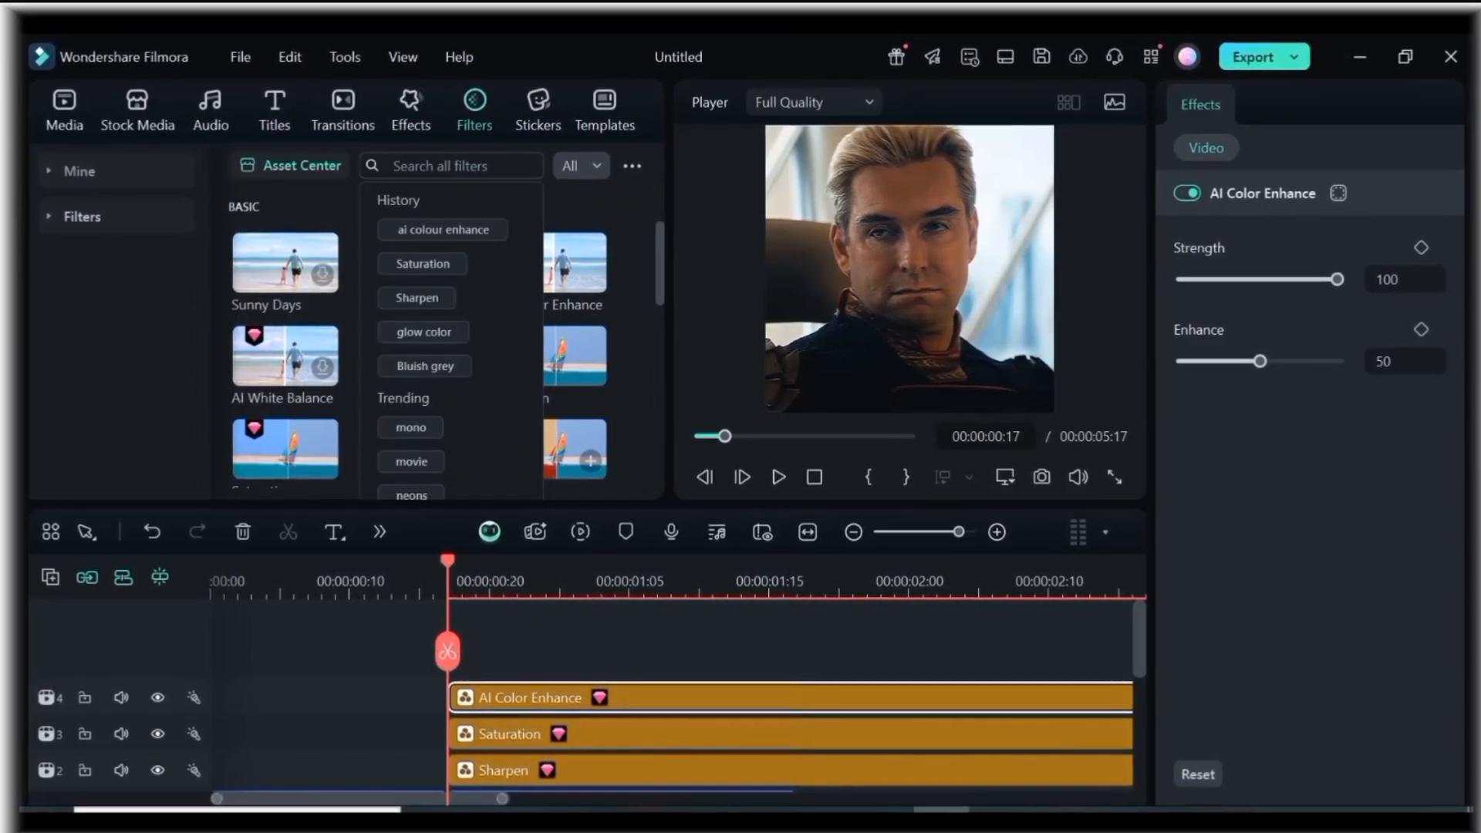
pyautogui.write('Bluish Grey')
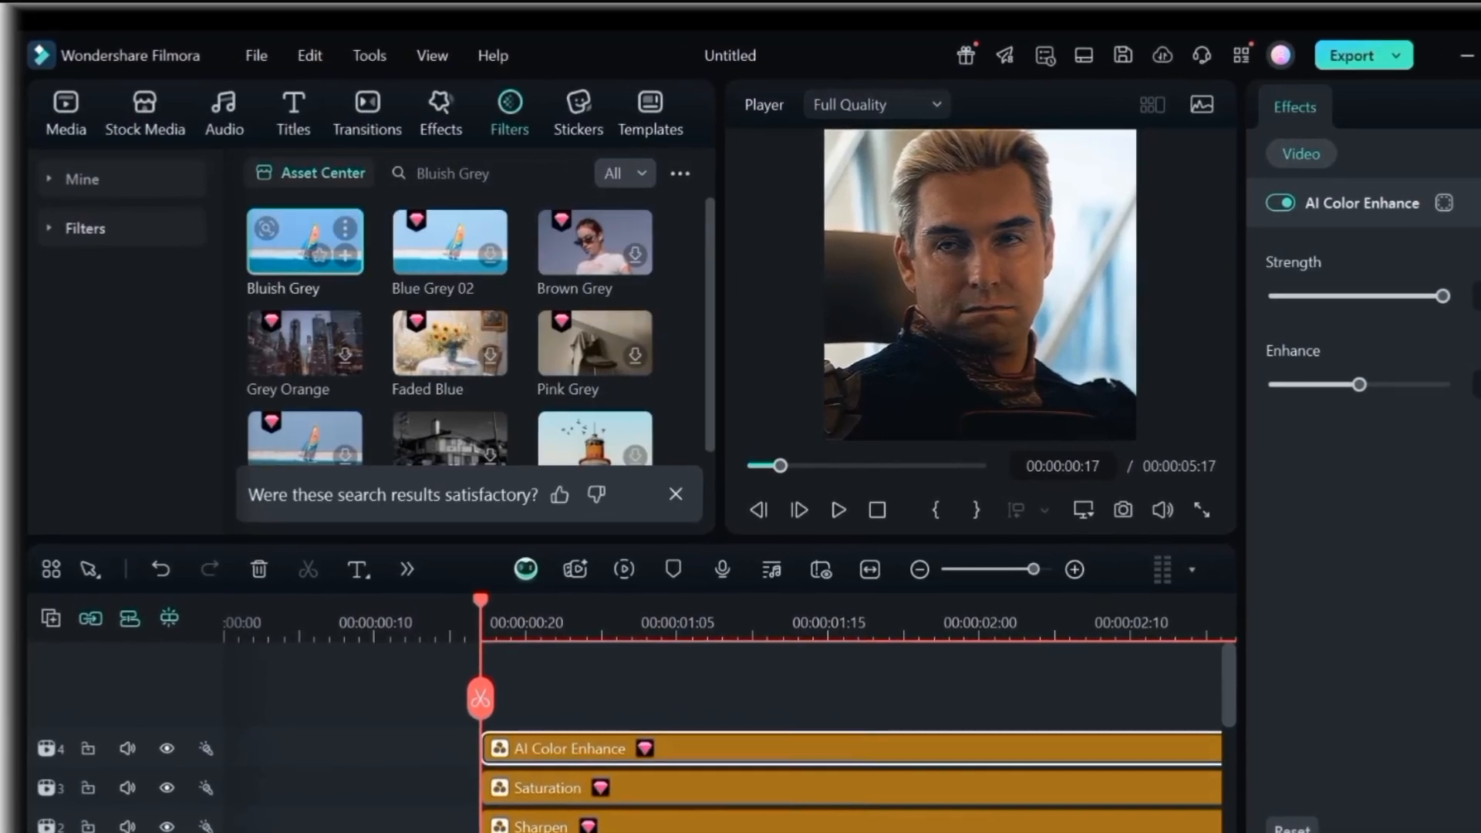
pyautogui.doubleClick(304, 241)
pyautogui.write('G')
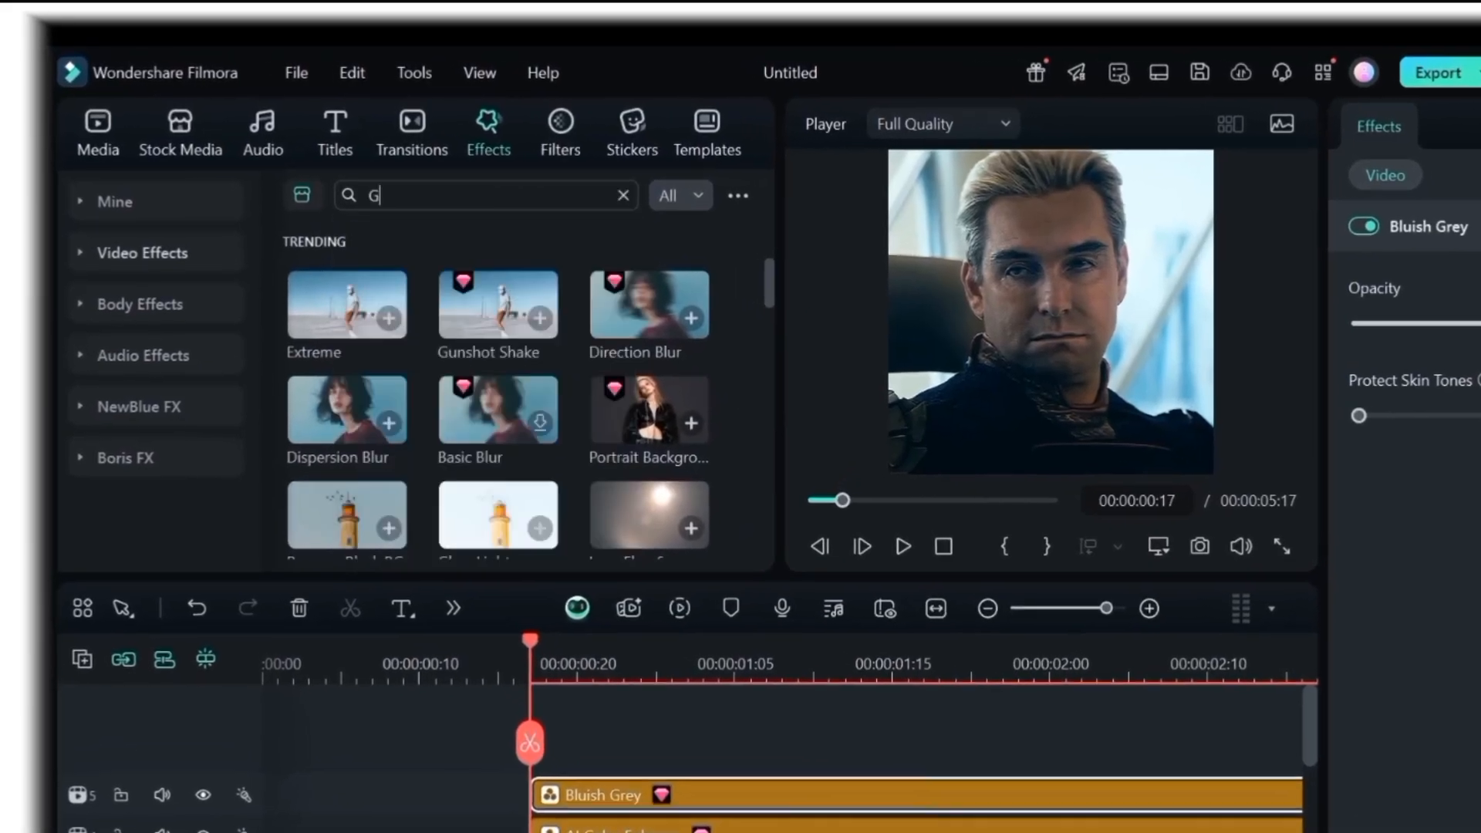
# Search 'glow colour' in Effects and place Glow Color onto track 6
pyautogui.write('low colo')
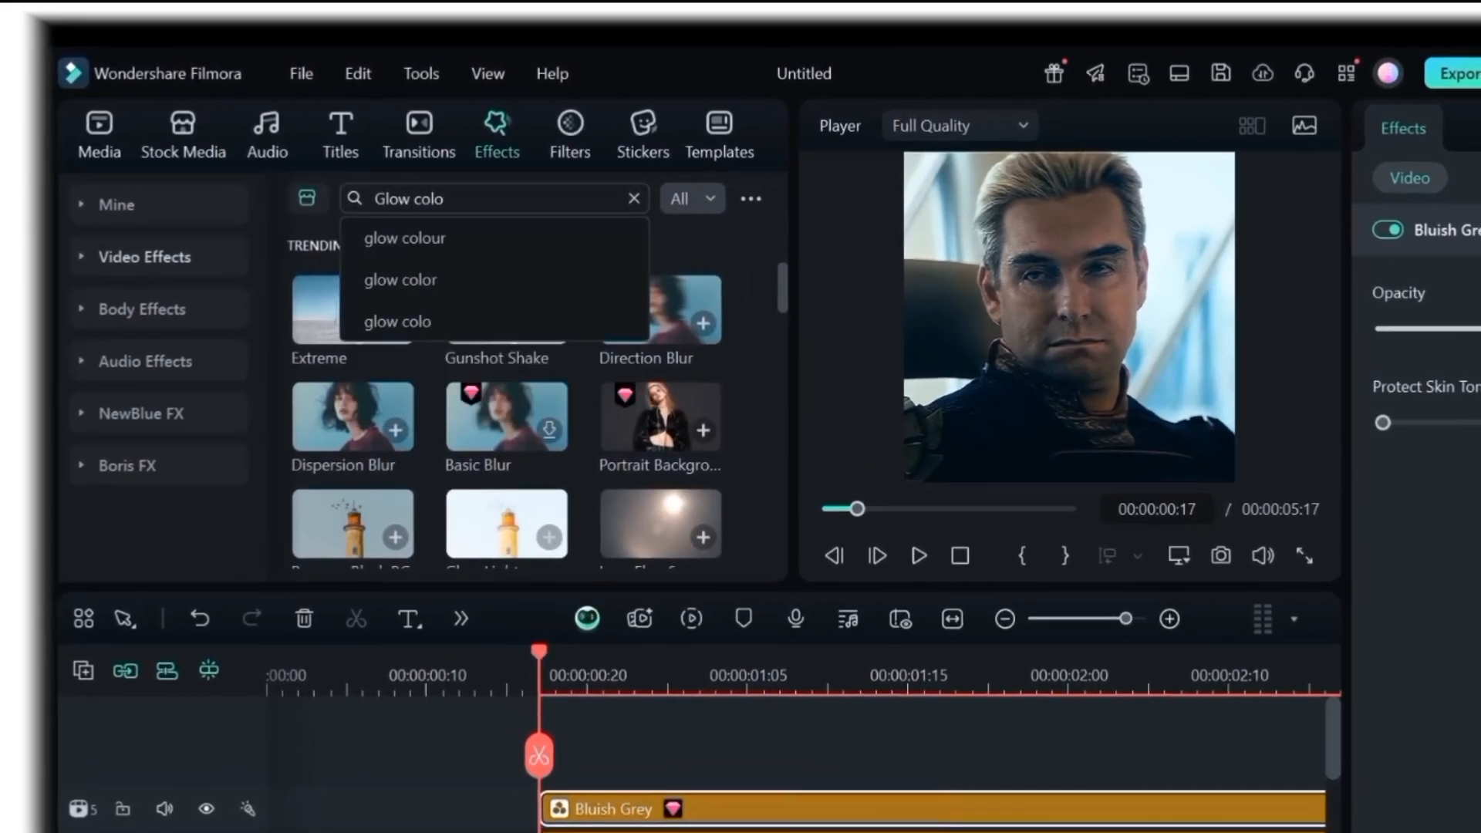
pyautogui.click(404, 239)
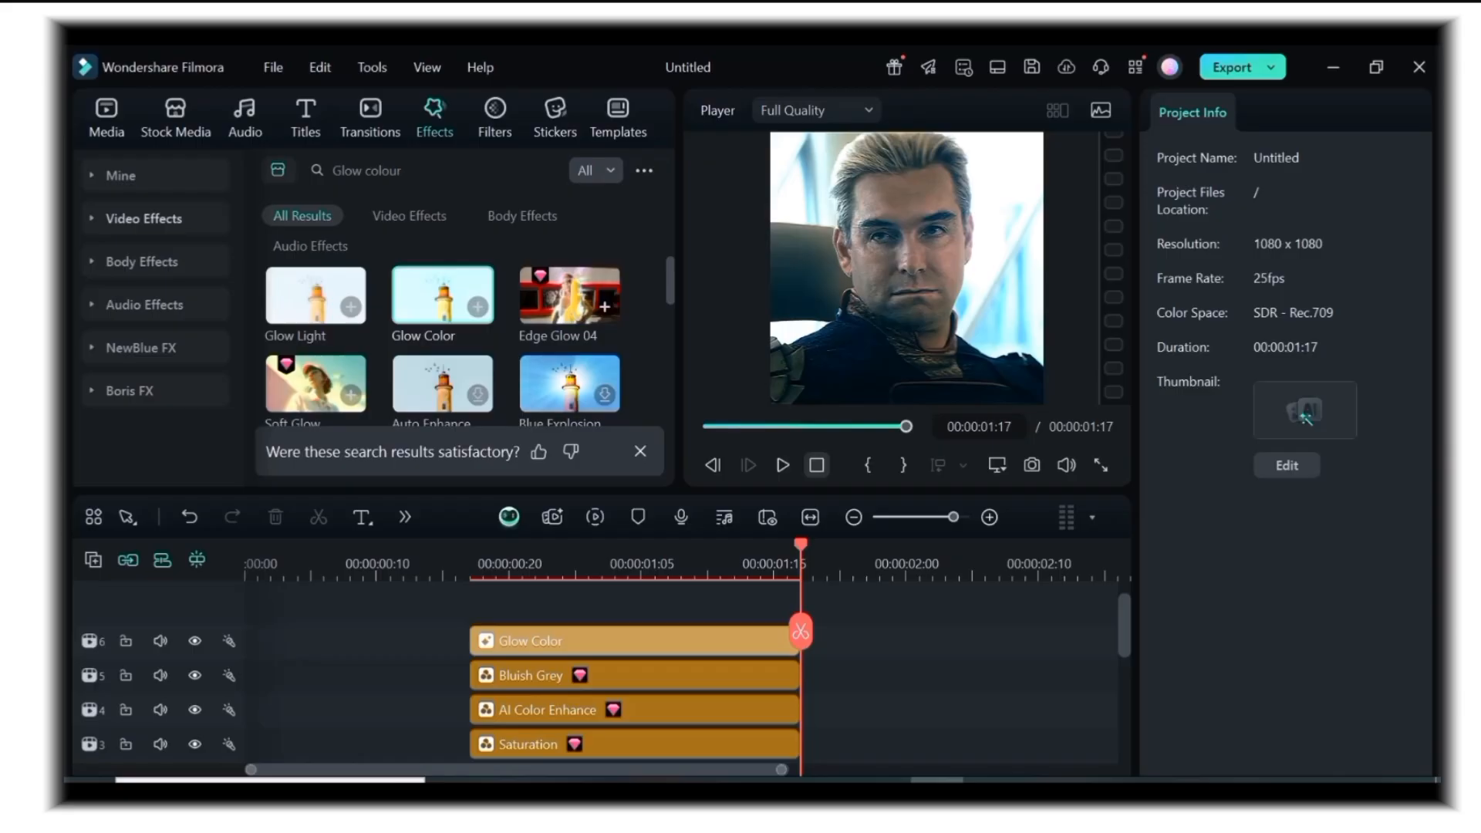
pyautogui.click(781, 464)
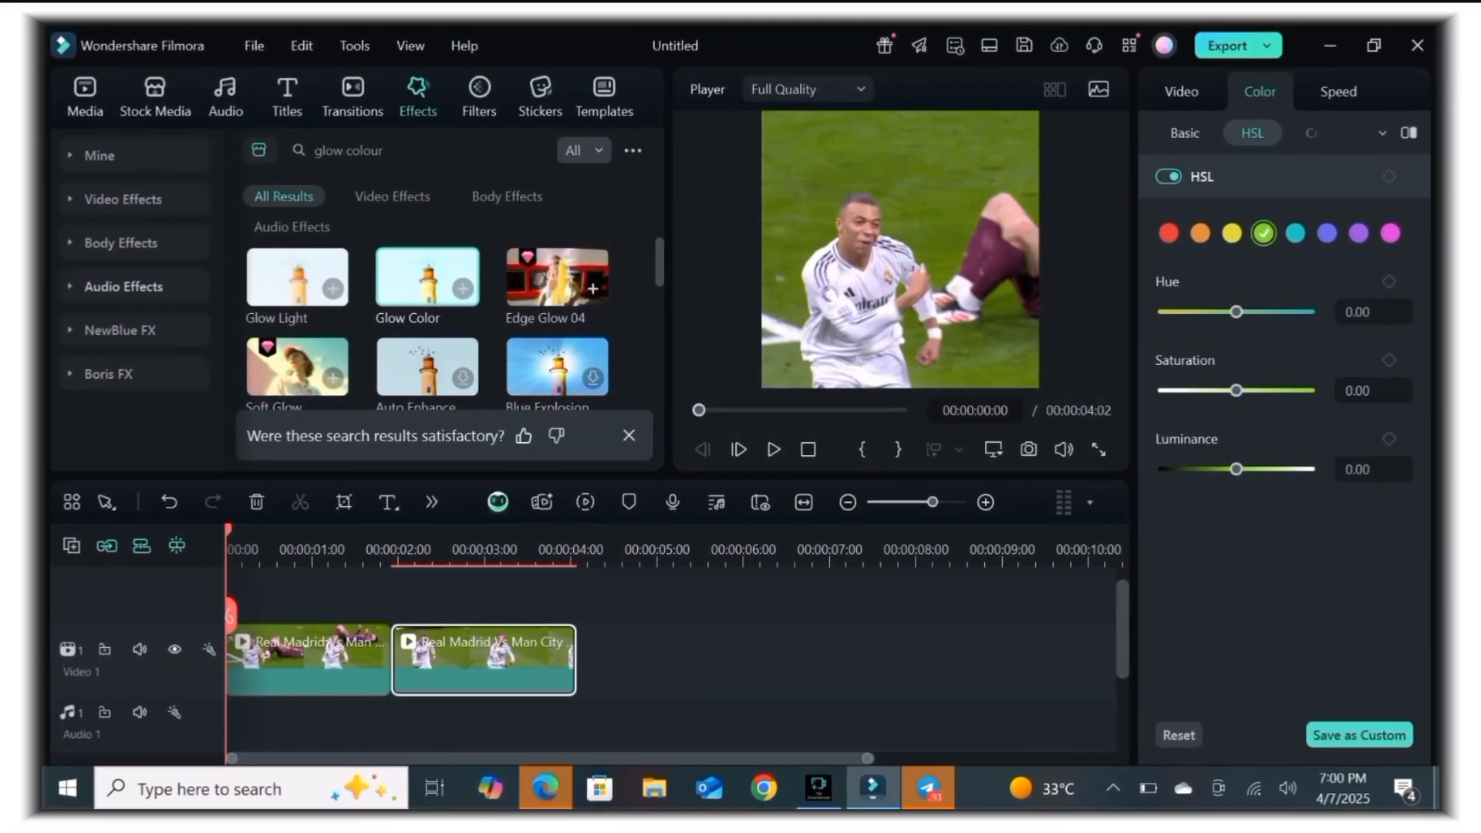
# Search 'sharpen' then 'saturation', stacking Saturation on track 3 at 31.82
pyautogui.click(628, 435)
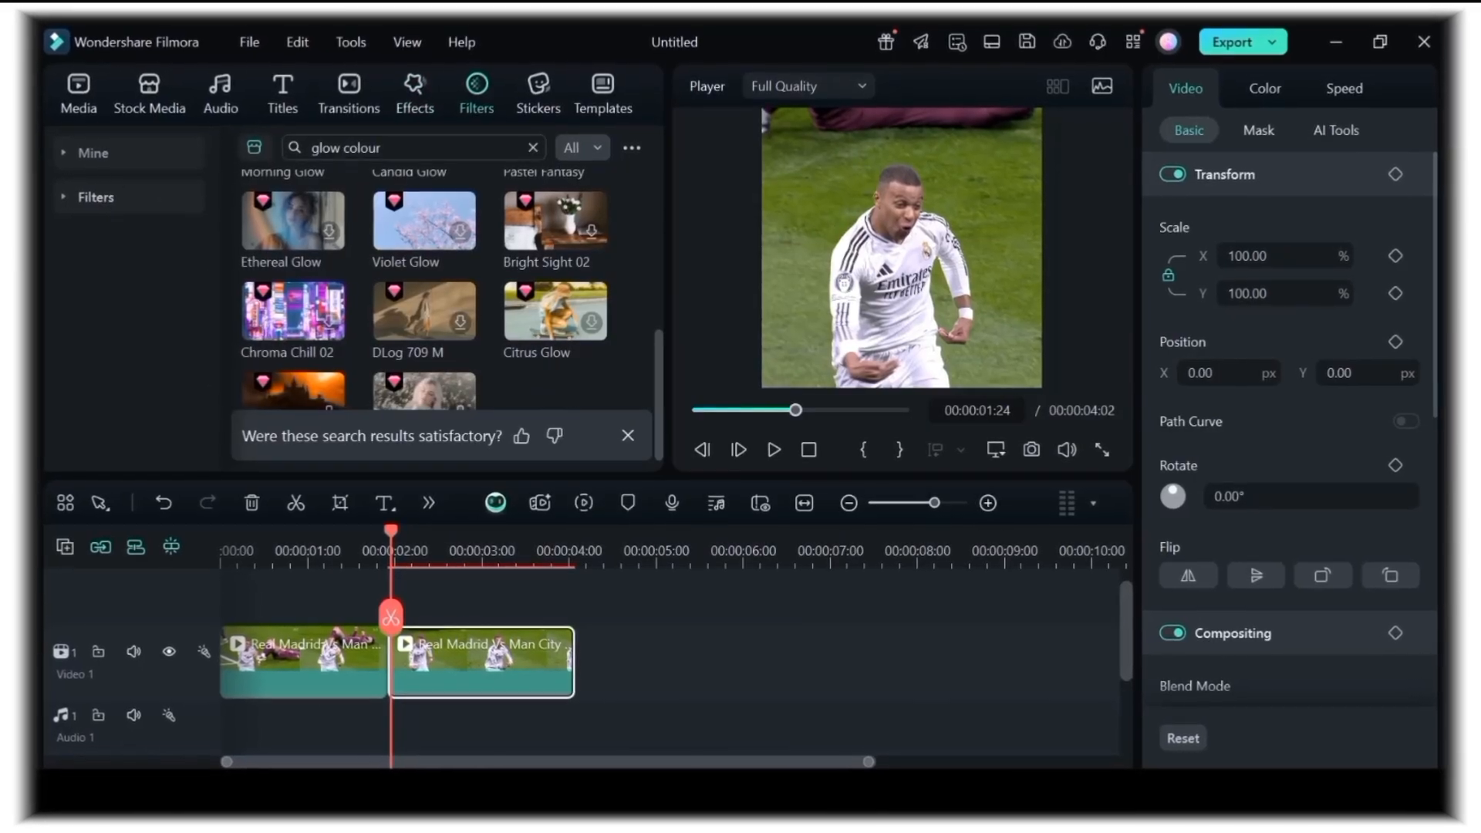
pyautogui.click(531, 148)
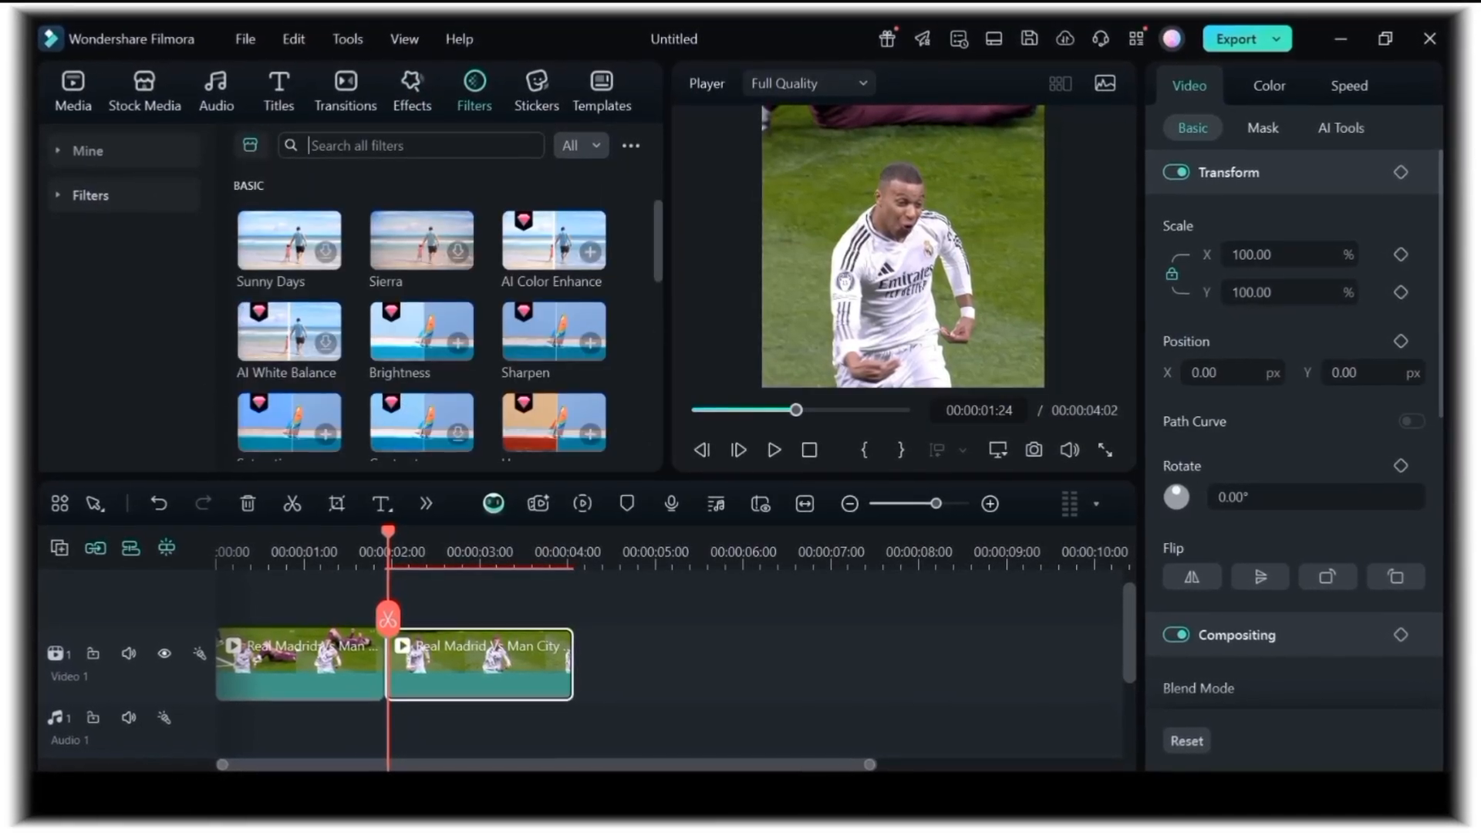
pyautogui.click(411, 143)
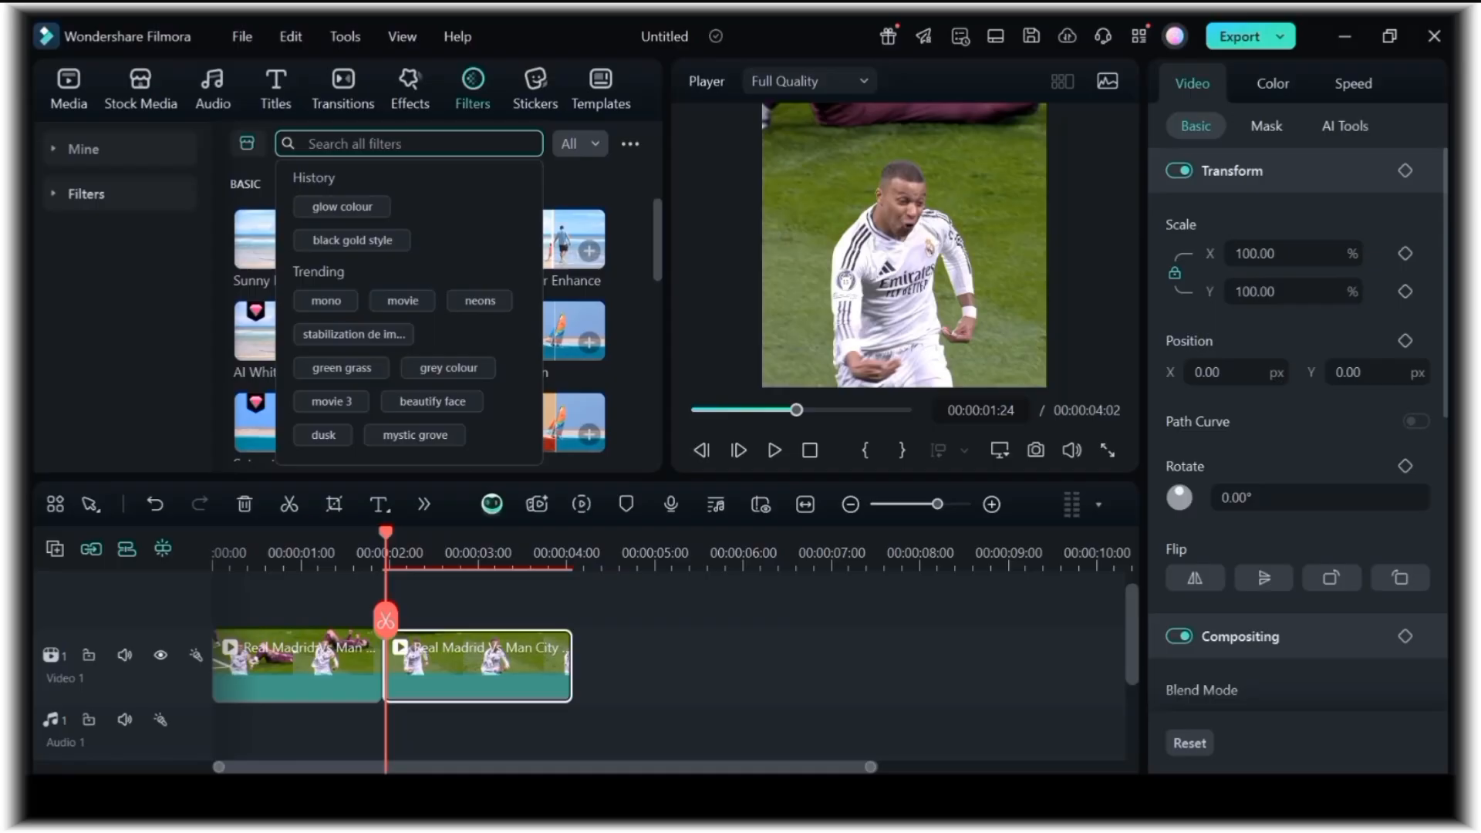
pyautogui.write('sharpen')
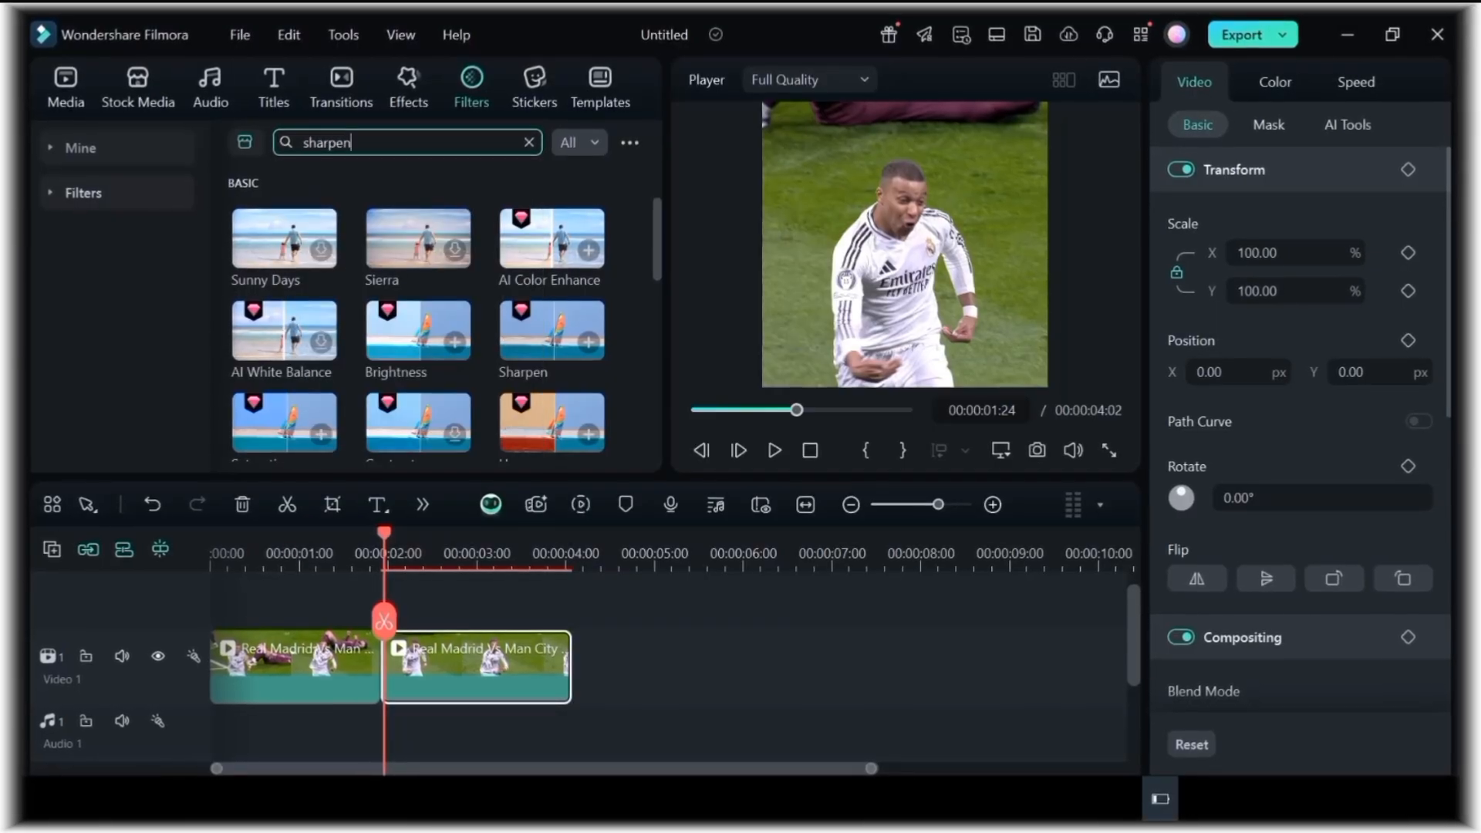
pyautogui.click(528, 143)
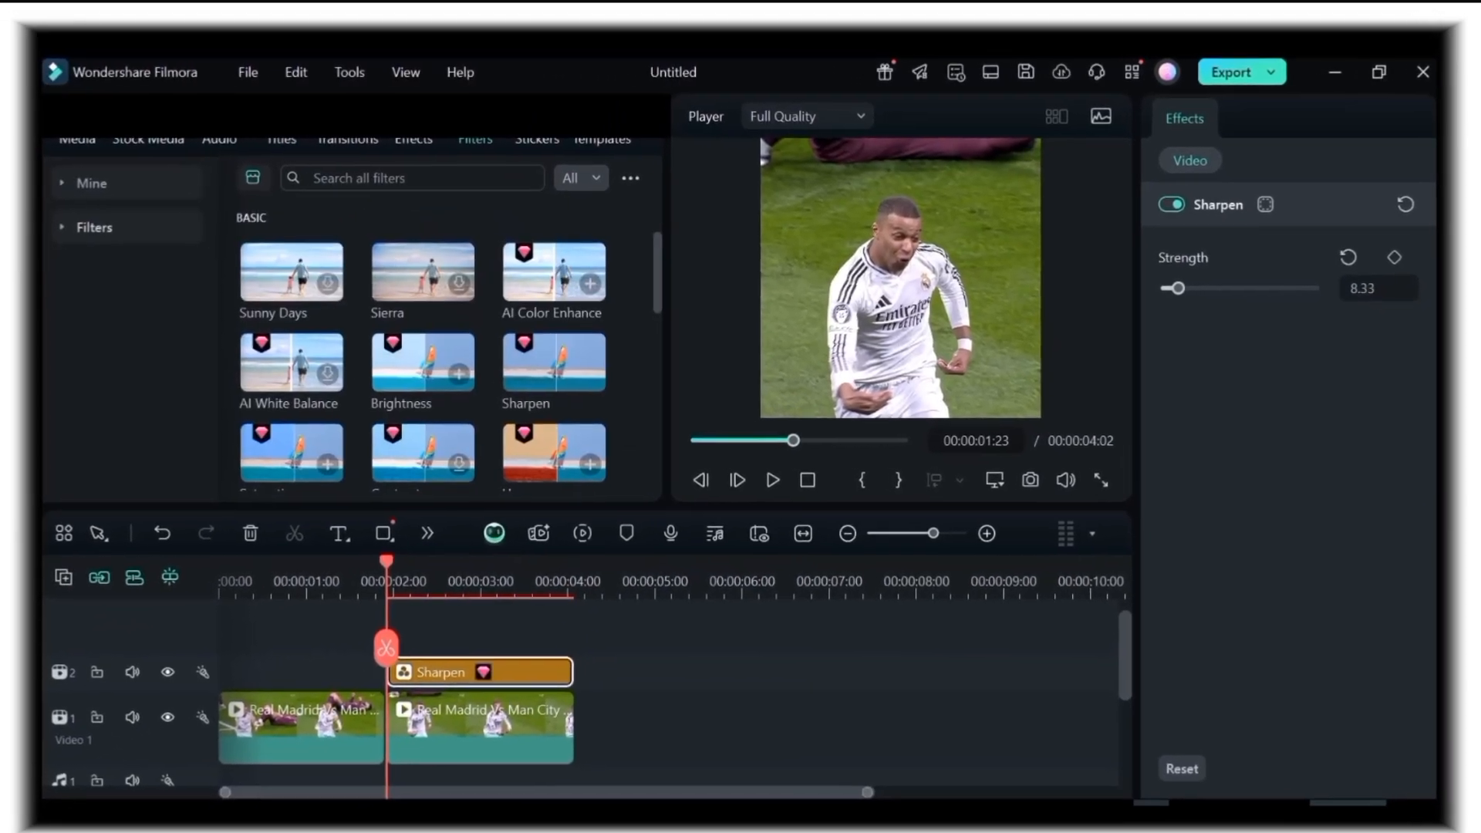
pyautogui.write('saturat')
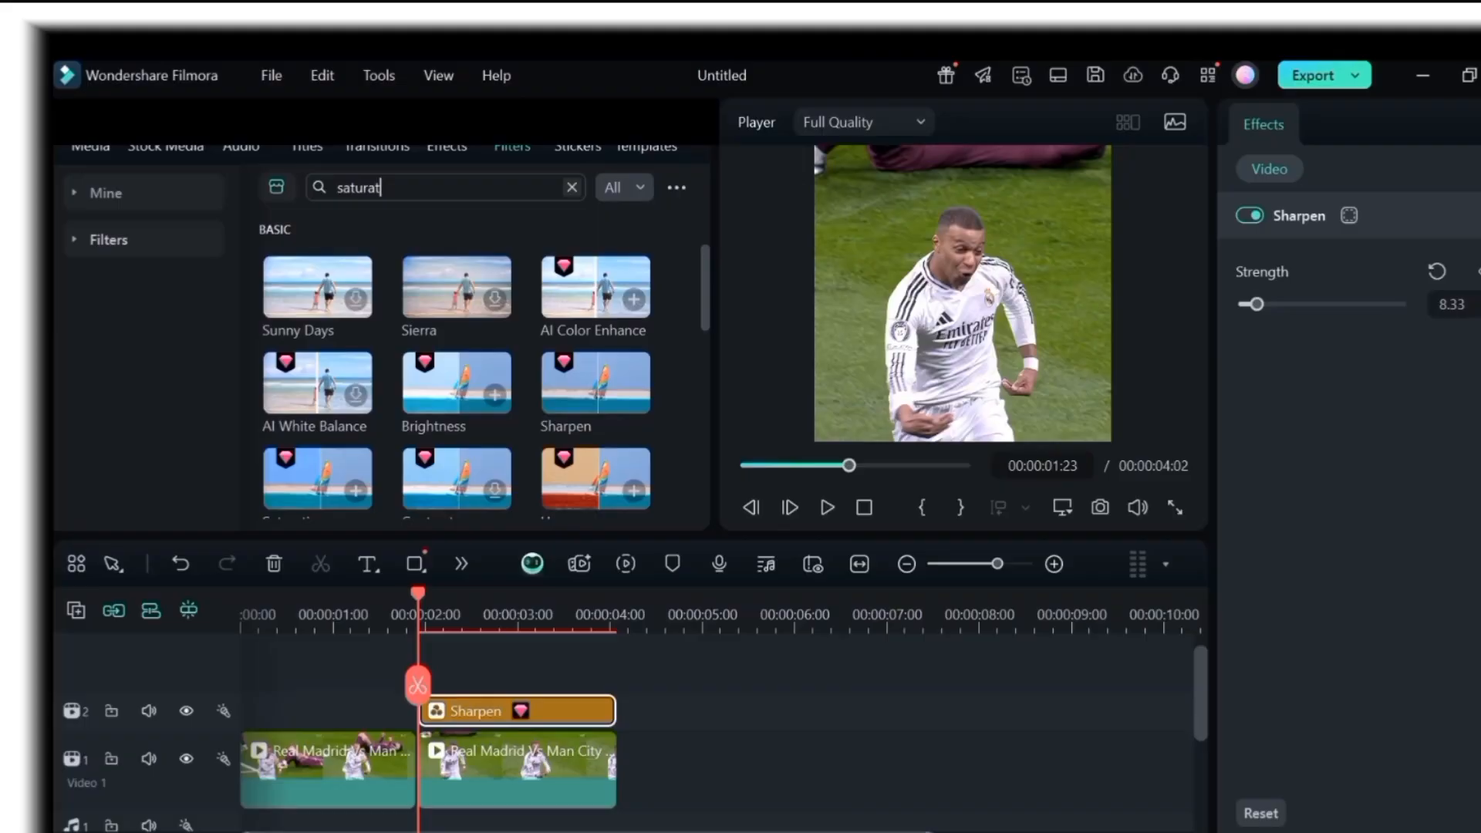
pyautogui.write('ion')
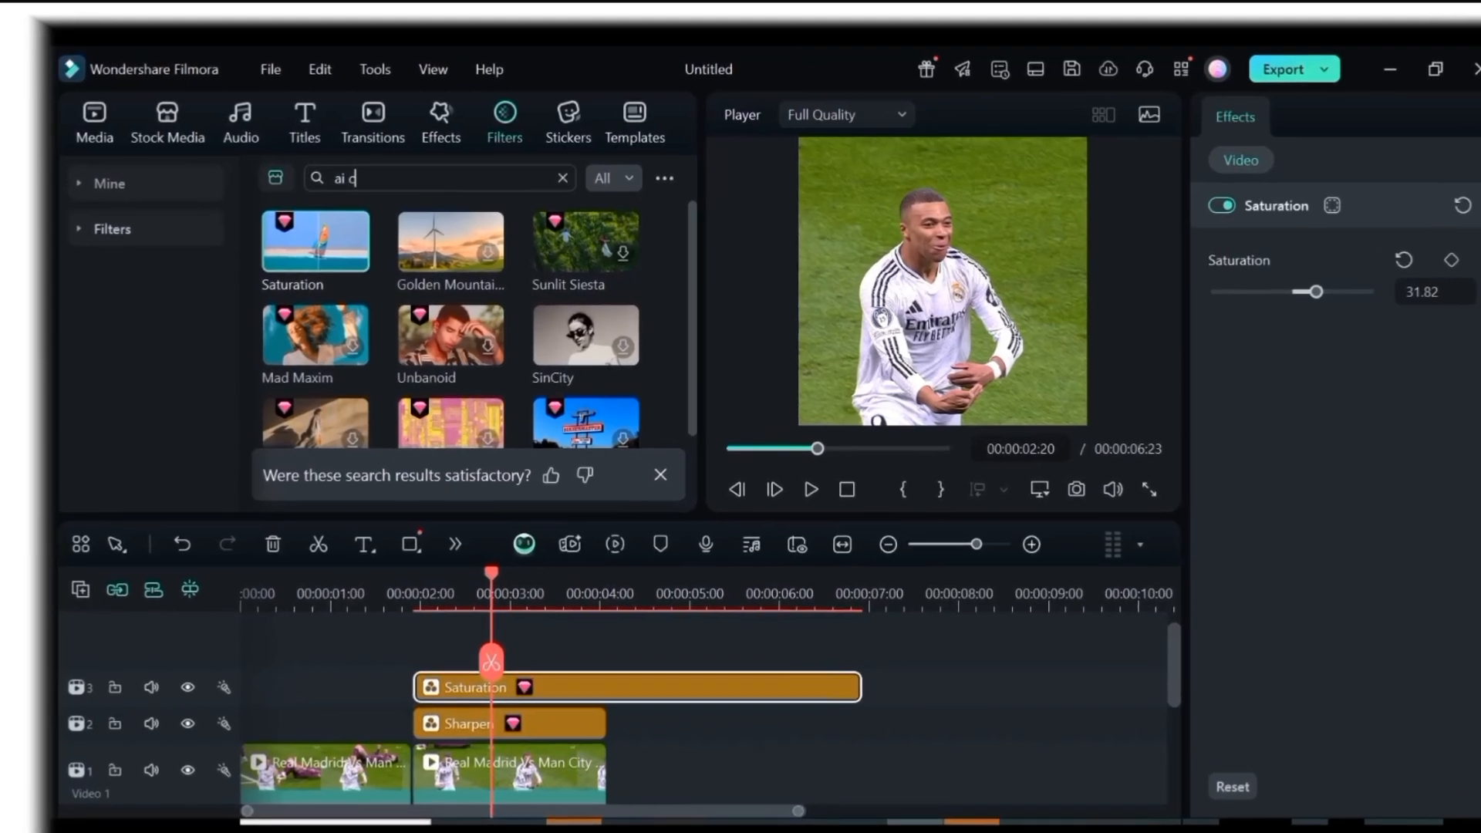
# Add AI Color Enhance on track 4 and trim the filter bars to the clip end
pyautogui.write('olour enhance')
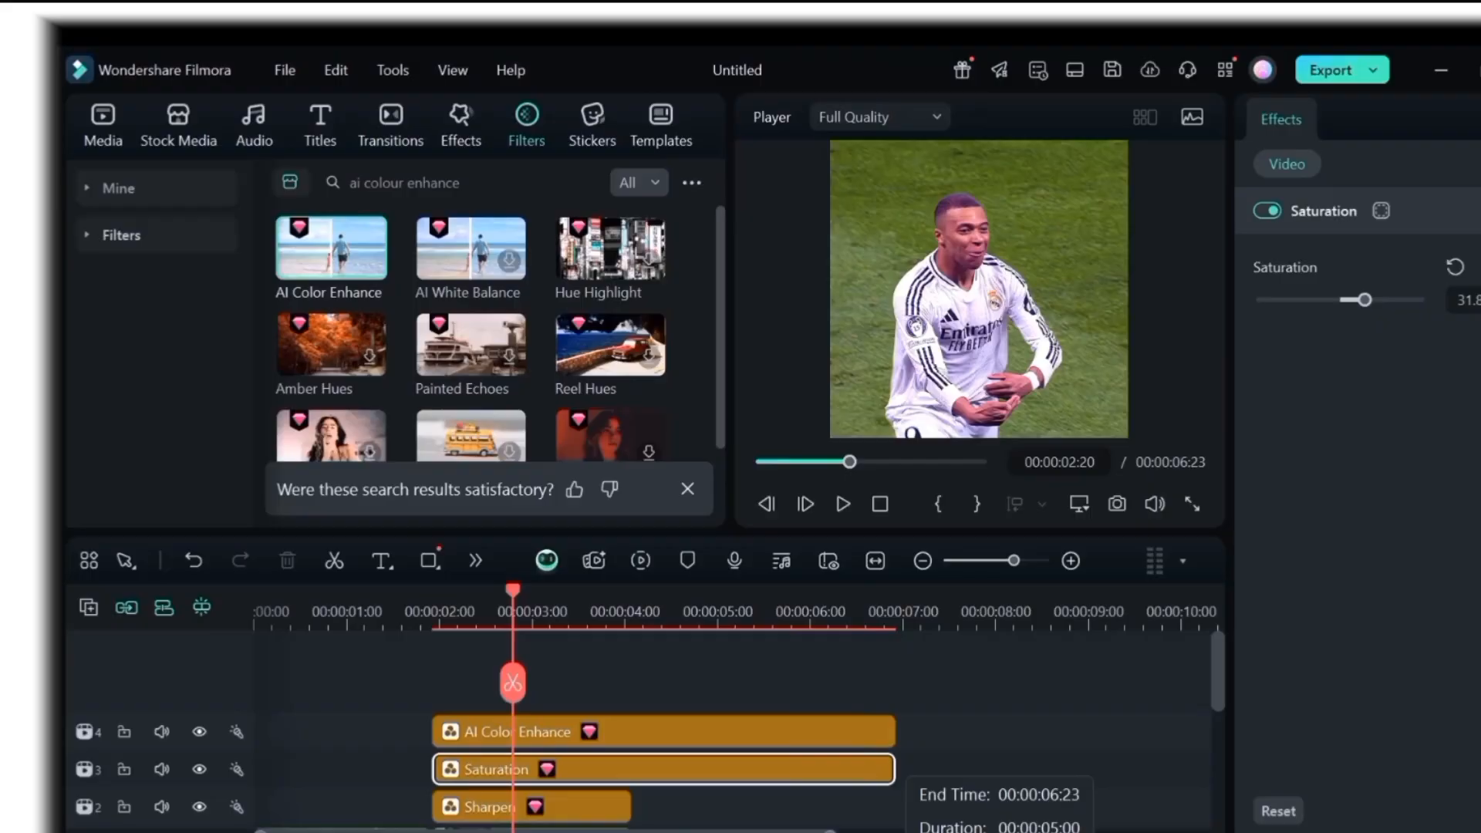
pyautogui.click(661, 730)
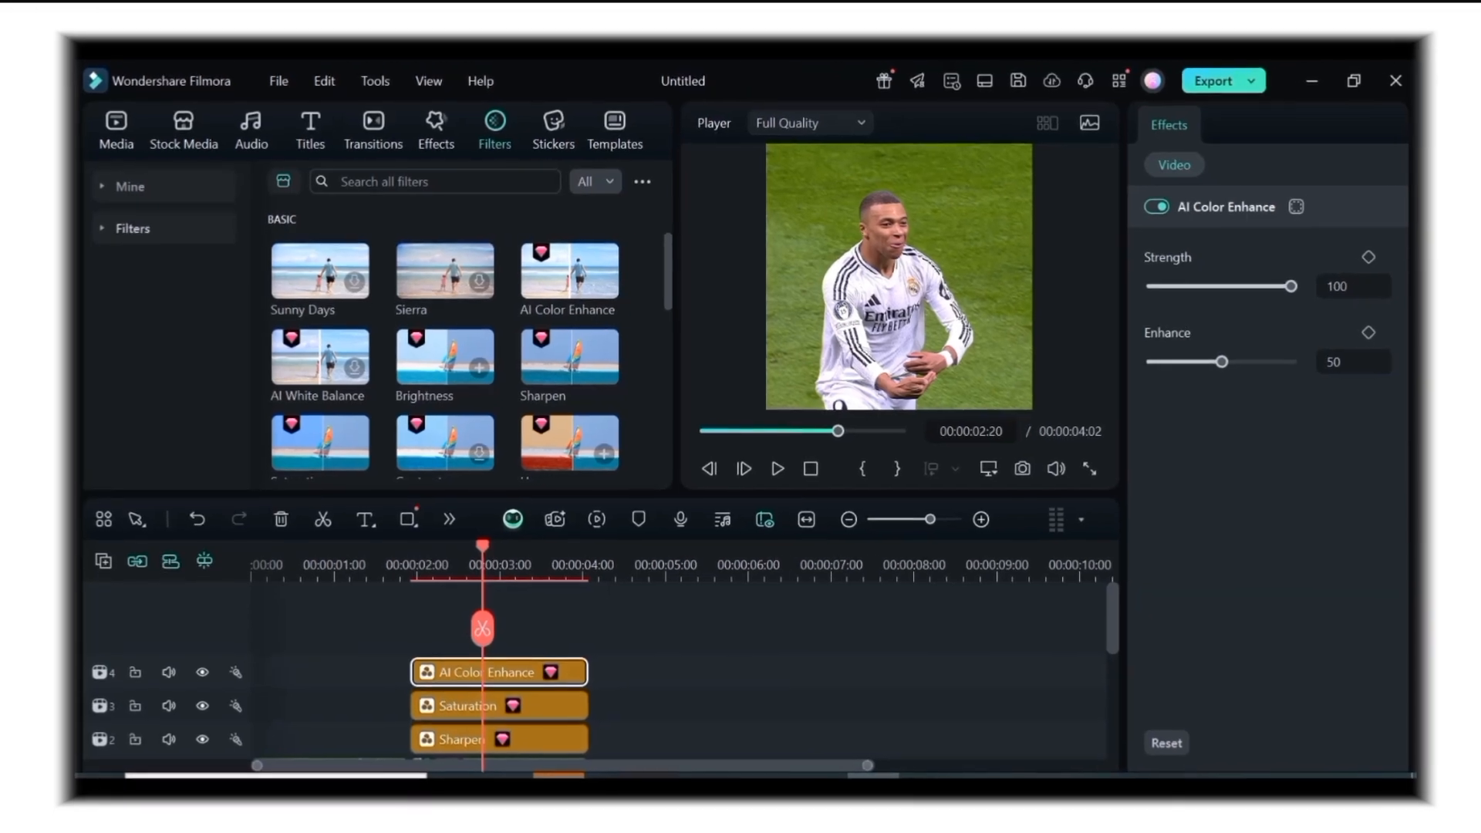
# Add the Black Gold Style filter on top, with Highlight about -16 and Saturation -59
pyautogui.write('black gold style')
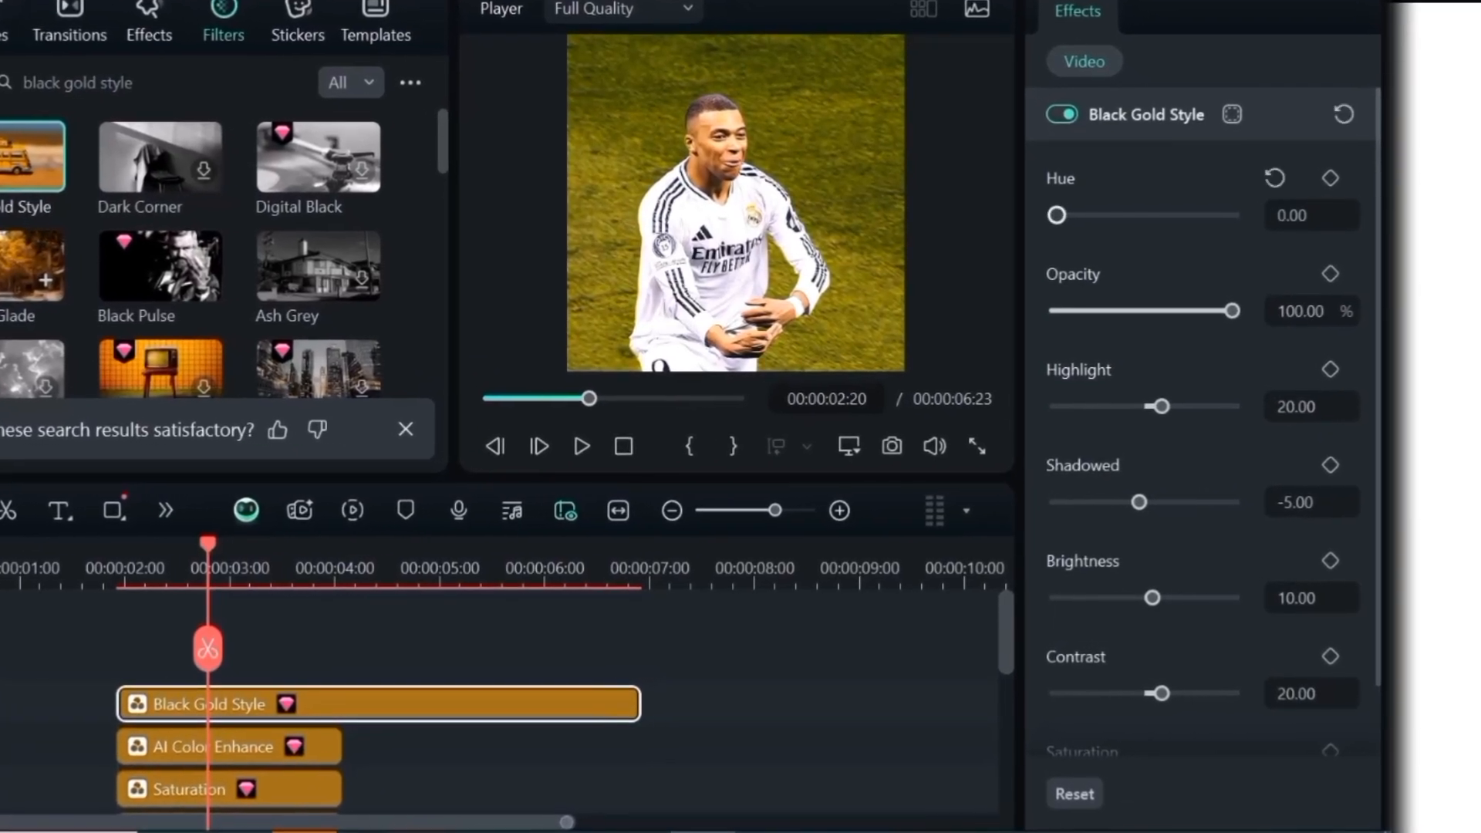
pyautogui.tripleClick(1308, 406)
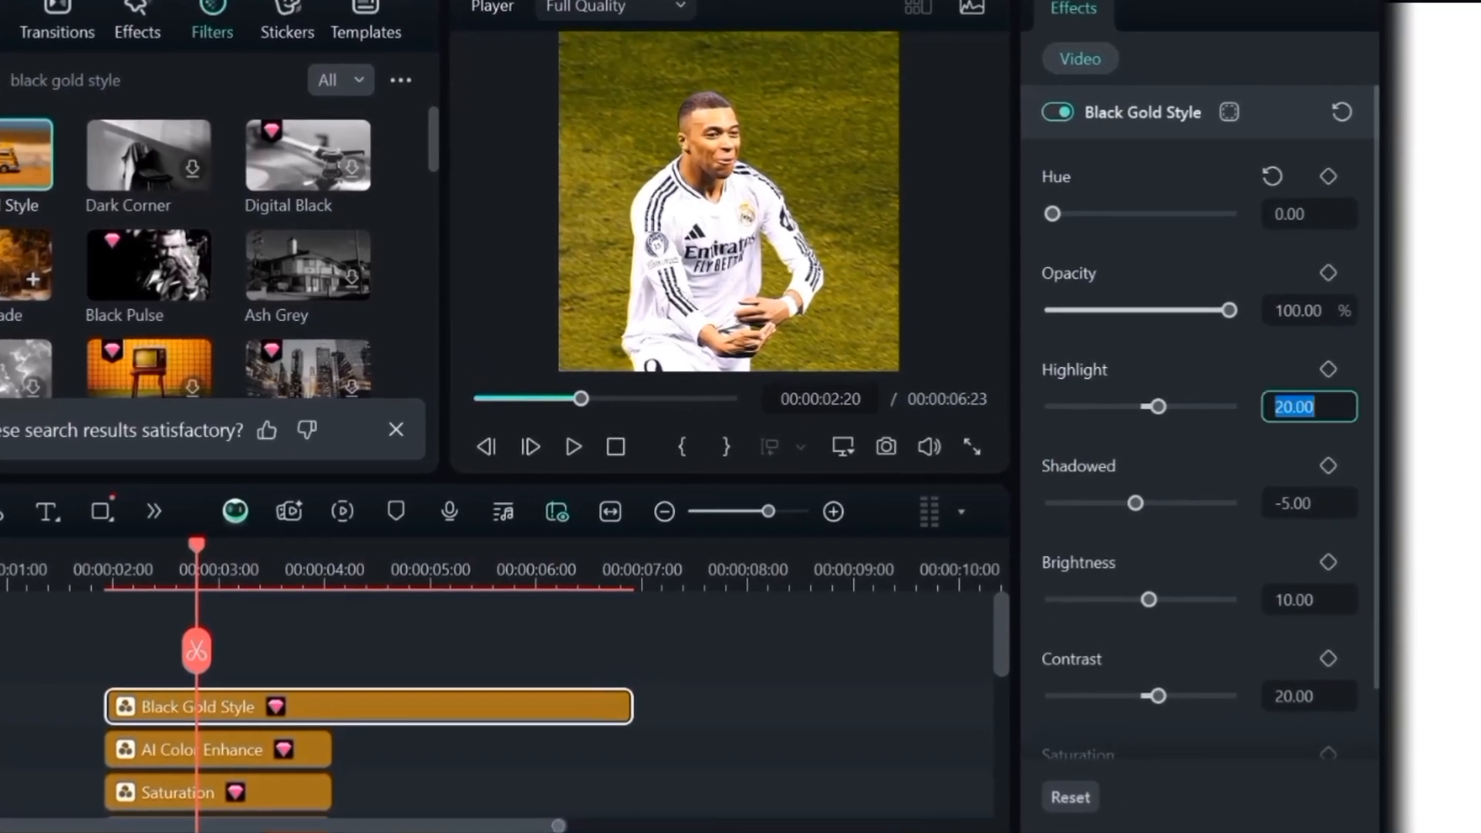
pyautogui.write('-16.39')
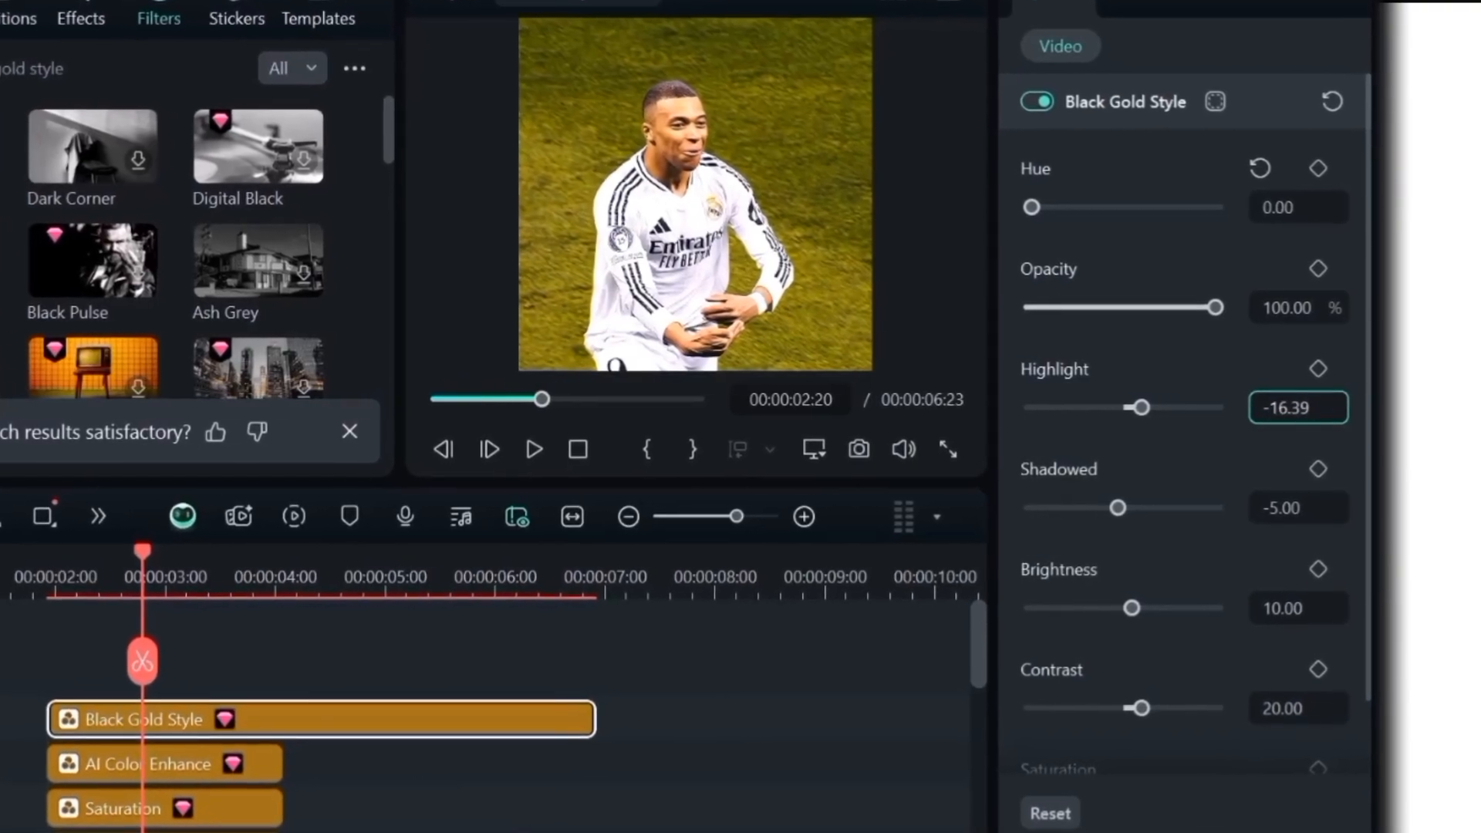
pyautogui.scroll(-3)
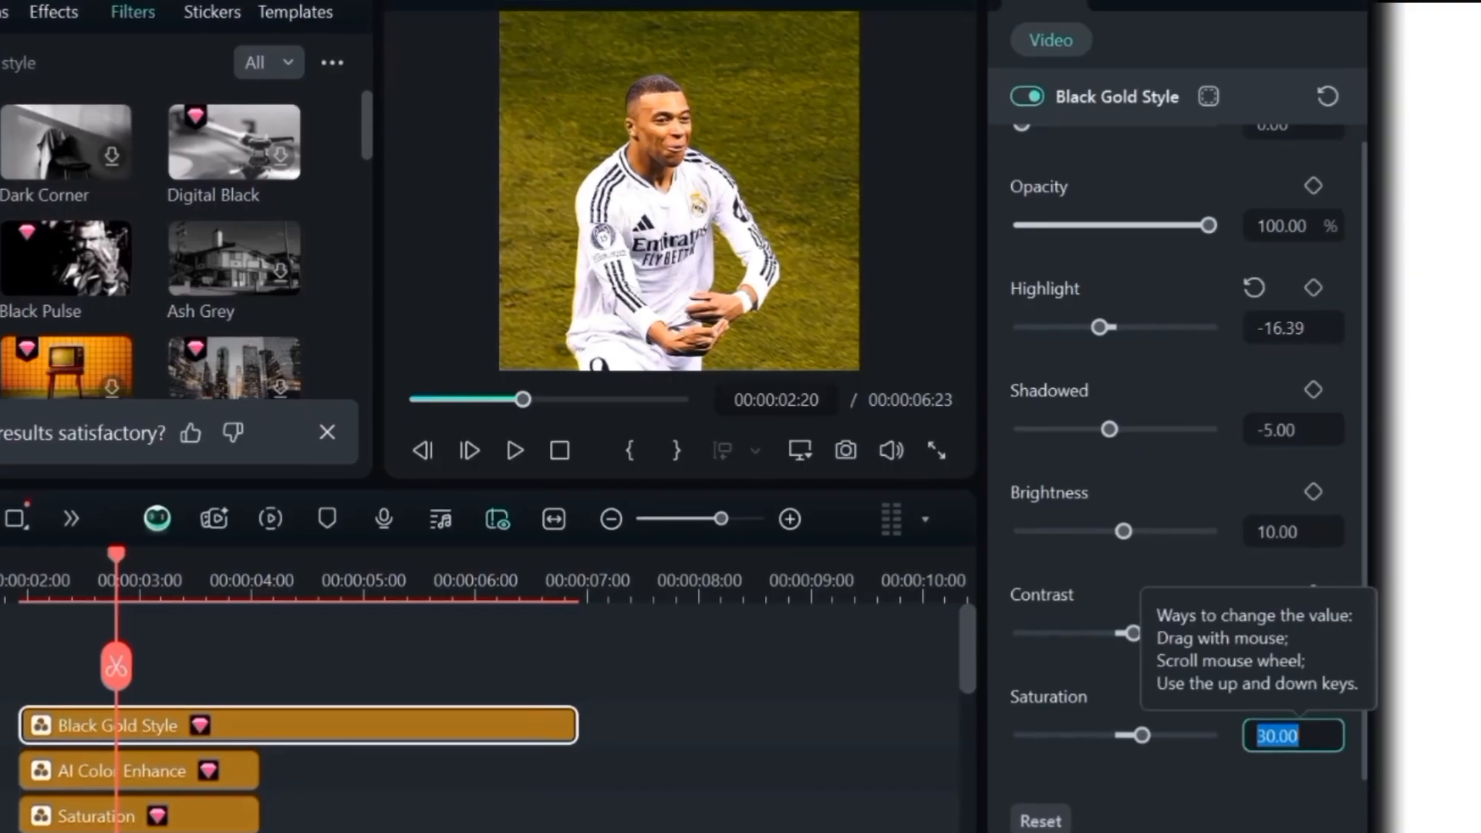
pyautogui.write('-59.0')
pyautogui.click(115, 62)
pyautogui.write('golden t')
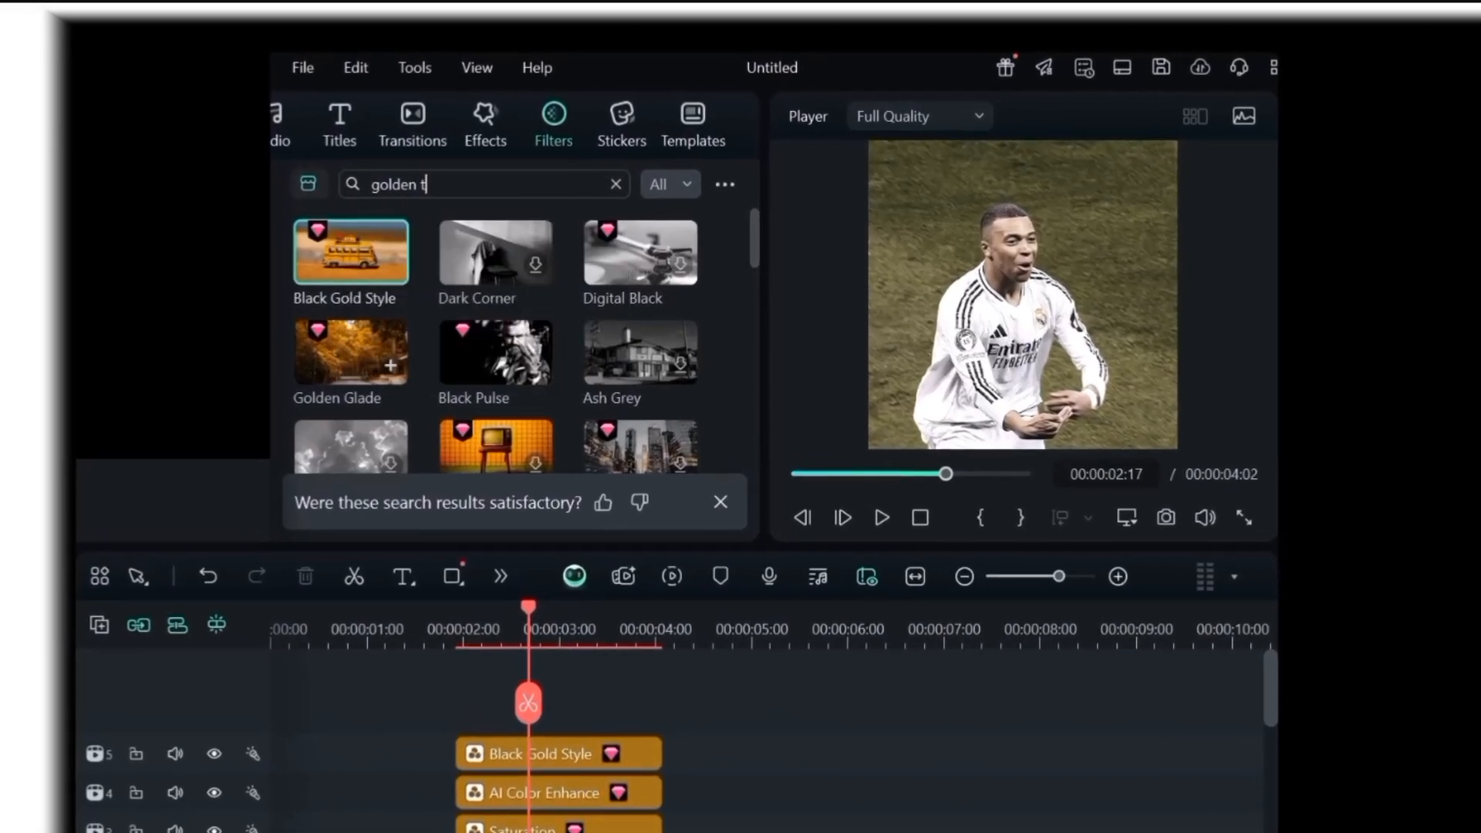
# Search Filters for 'golden toast' and show the football clip's Color > Basic settings
pyautogui.write('oast')
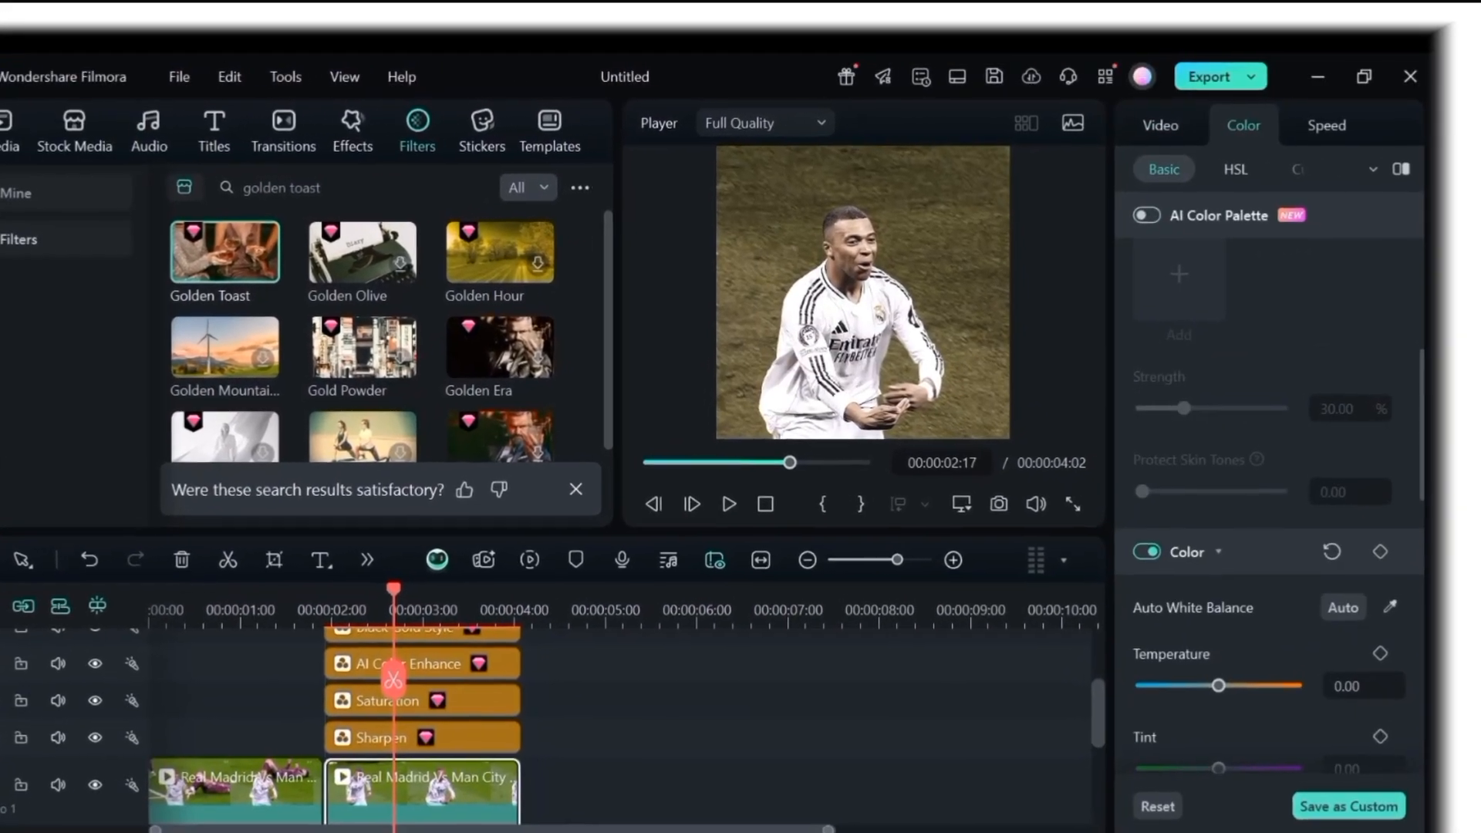
# Set the green HSL swatch to Hue 91, Saturation 17, Luminance 0.23, and play the preview
pyautogui.click(1234, 169)
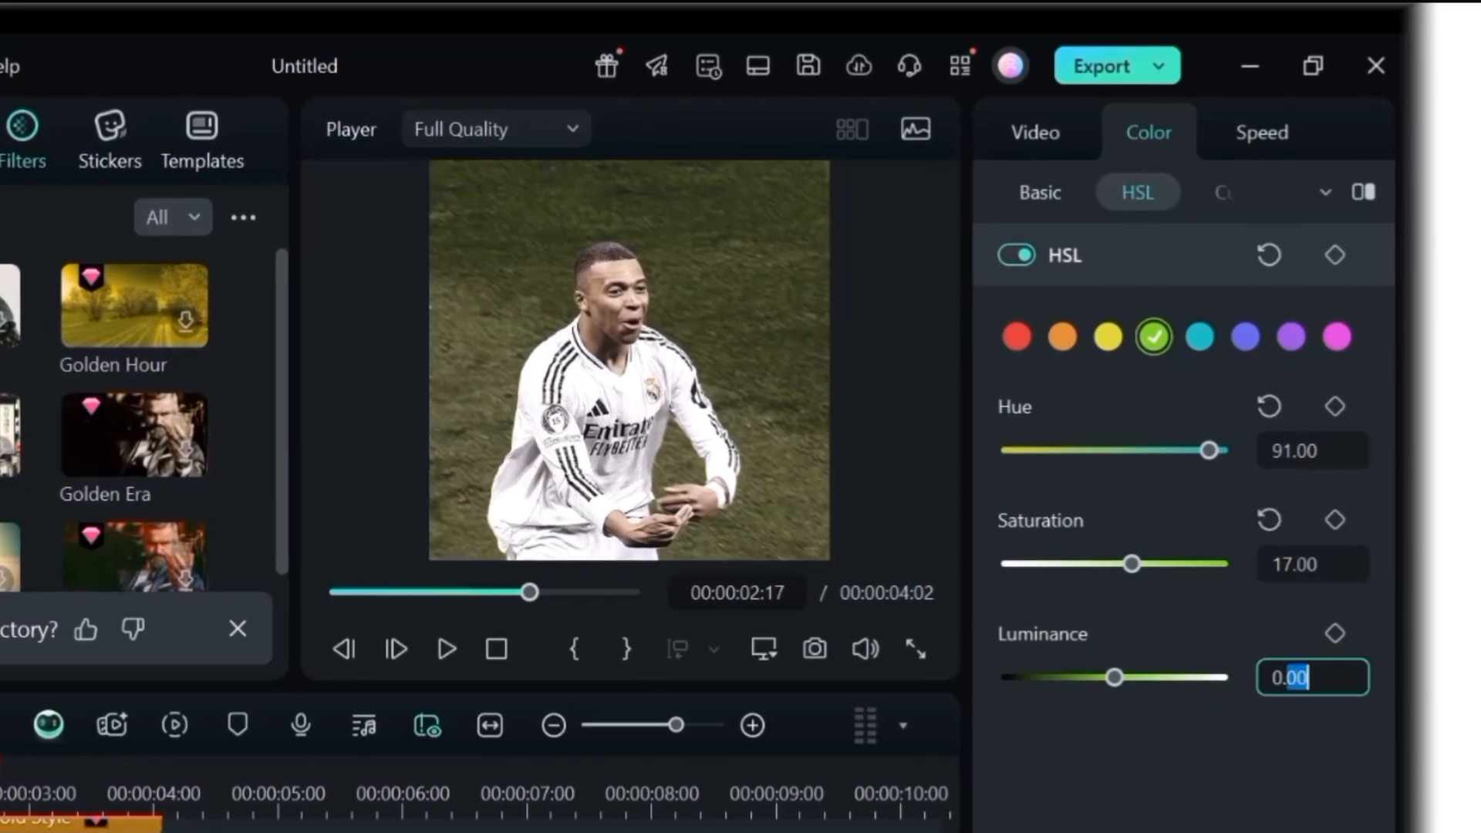
pyautogui.write('0.23')
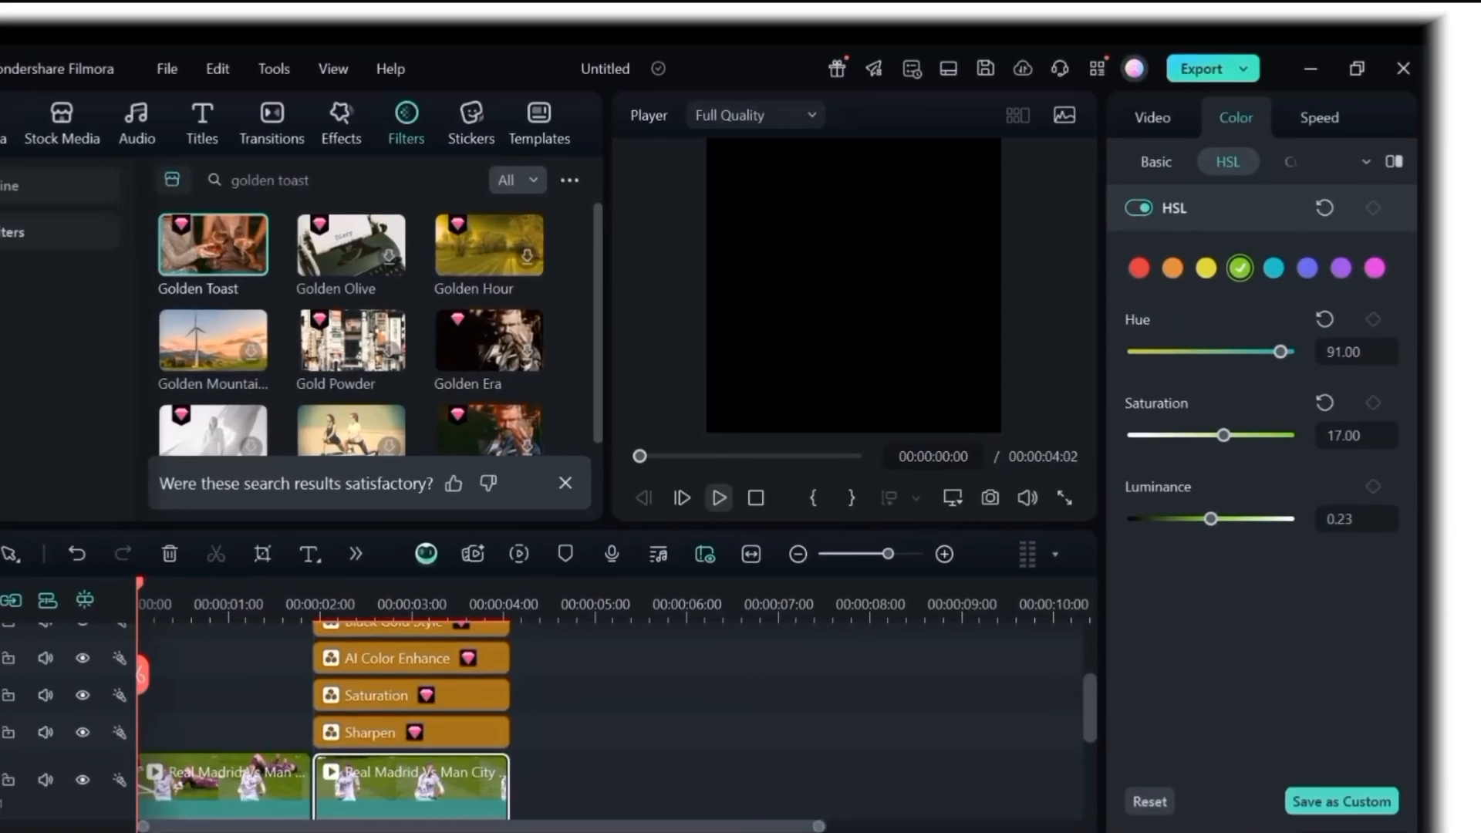
pyautogui.click(718, 497)
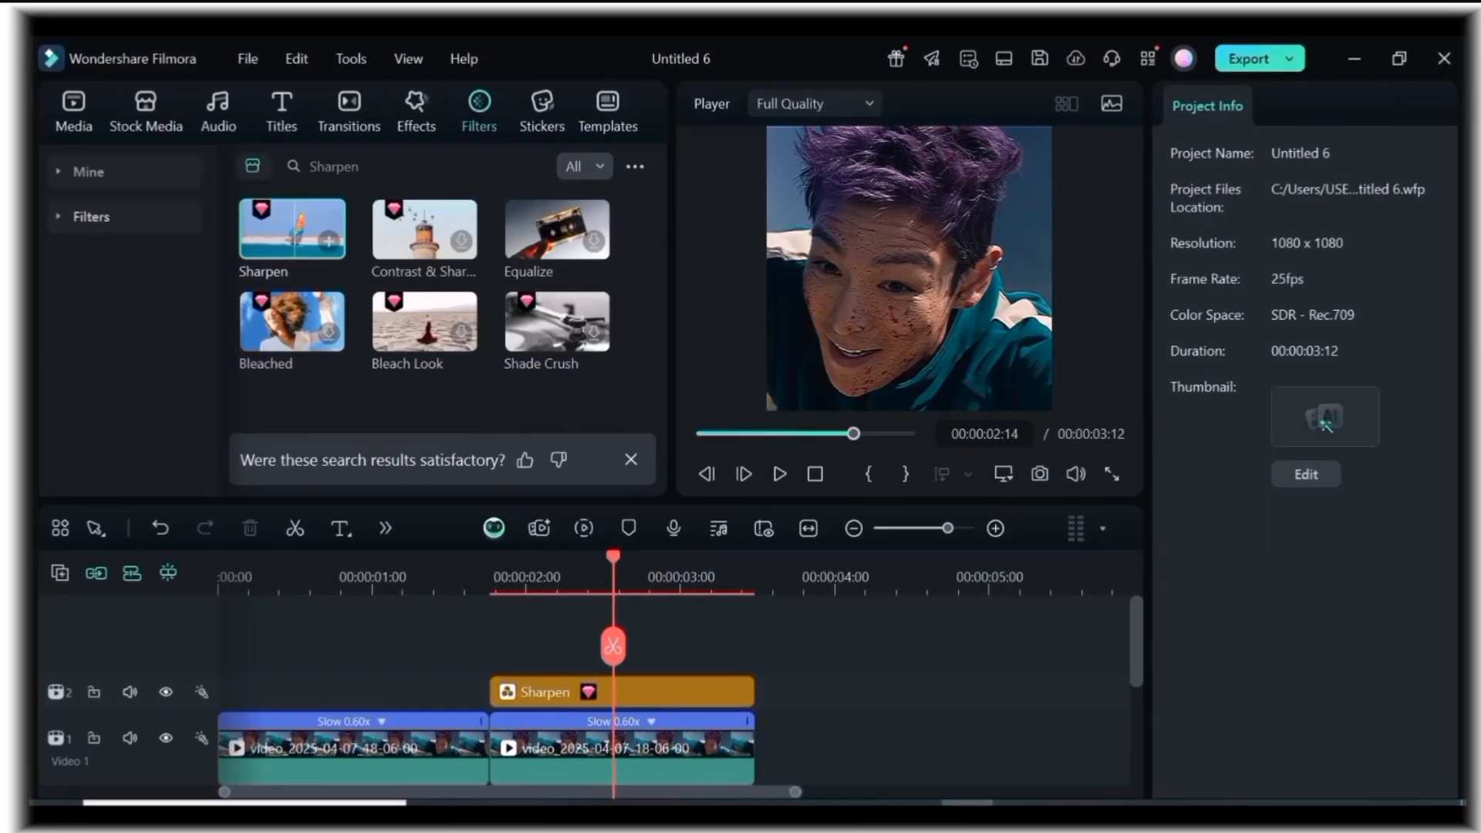
# Select the second slowed portrait clip in Untitled 6 to show its Video properties
pyautogui.click(610, 756)
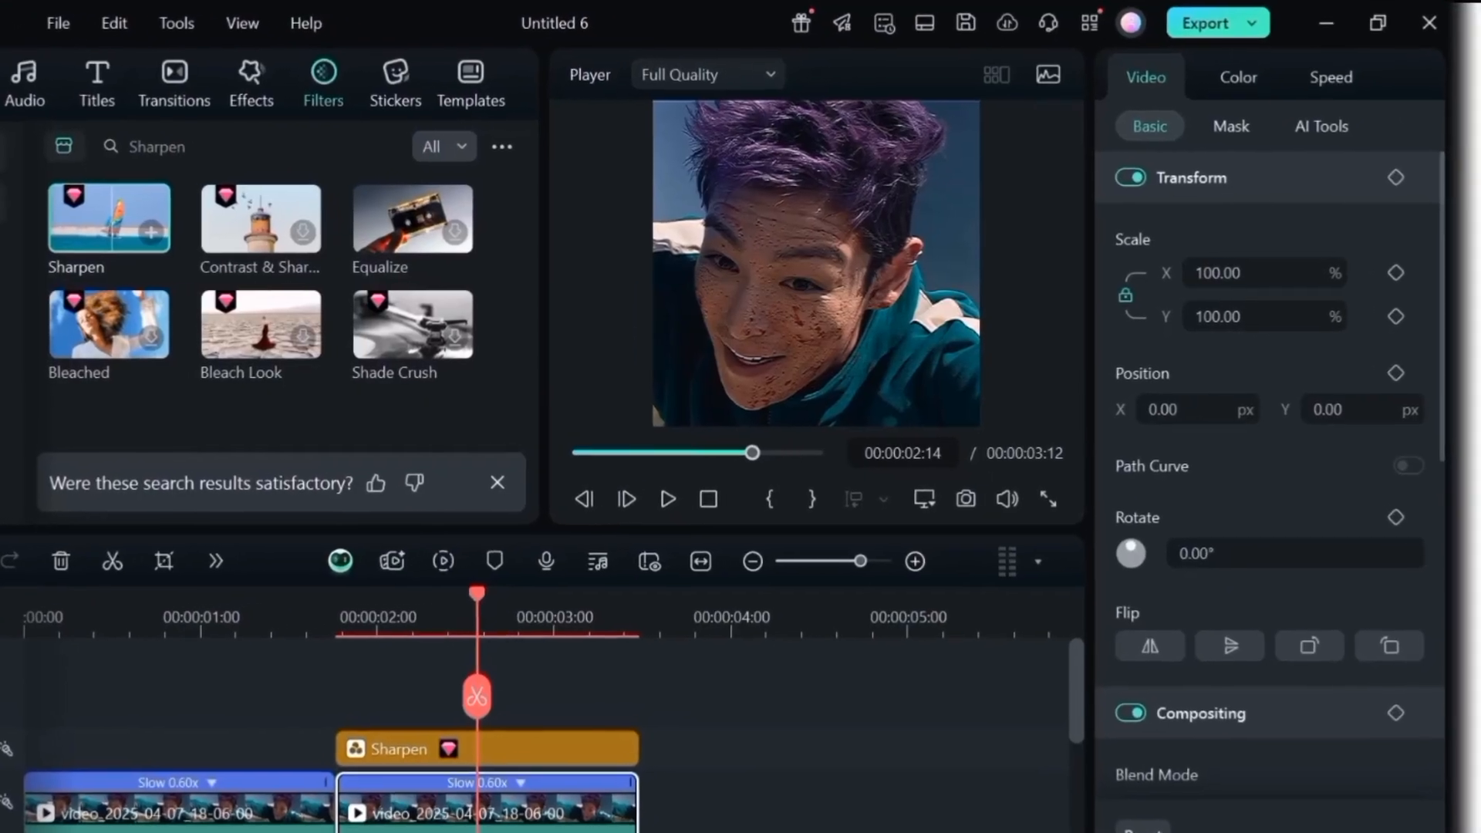
# Grade the portrait clip: Saturation 98, Contrast 42, Highlight 100, White 38, Black -20, Sharpen 68
pyautogui.click(1238, 77)
pyautogui.write('9')
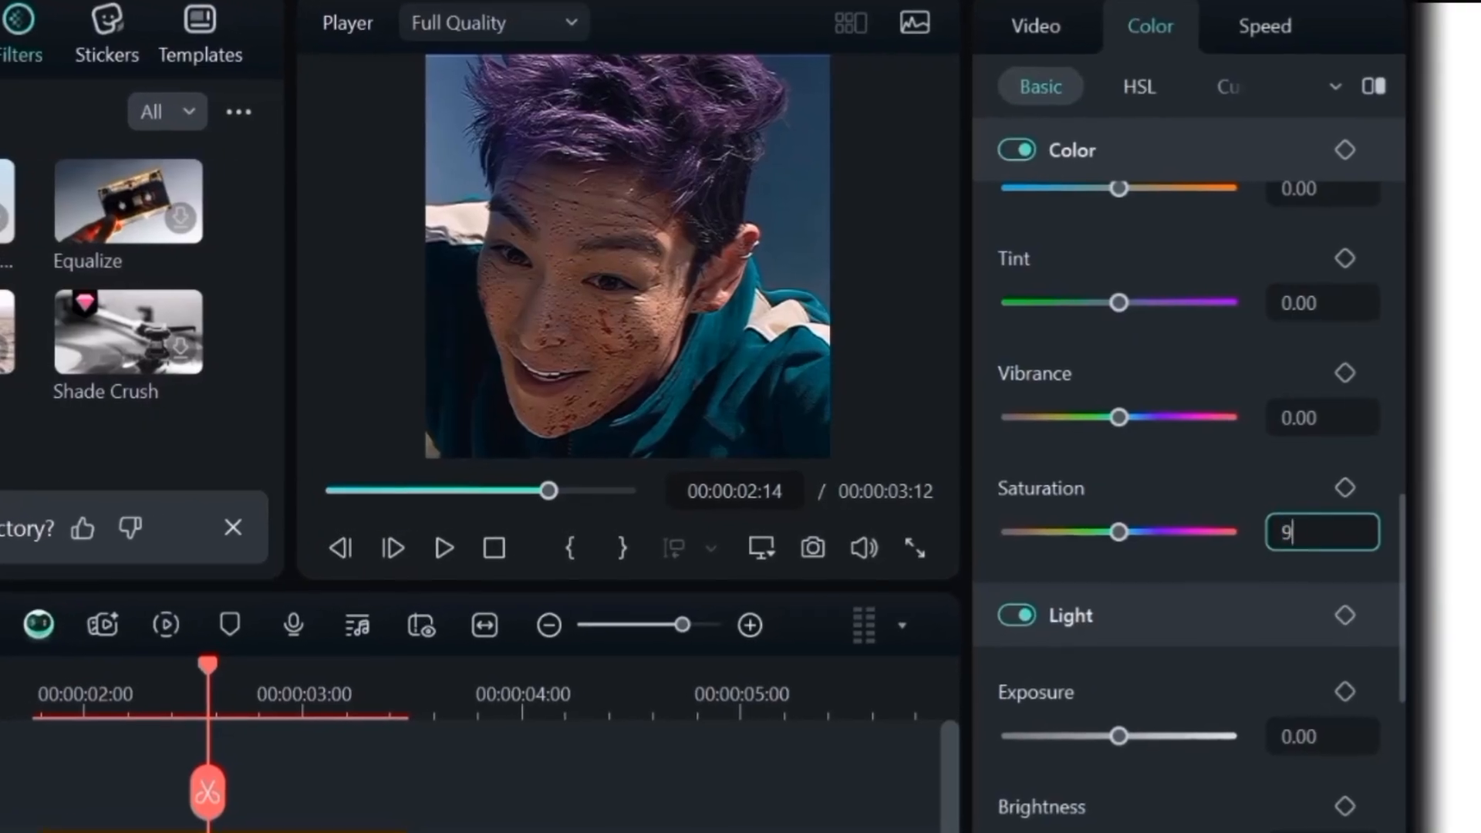
pyautogui.write('8.00')
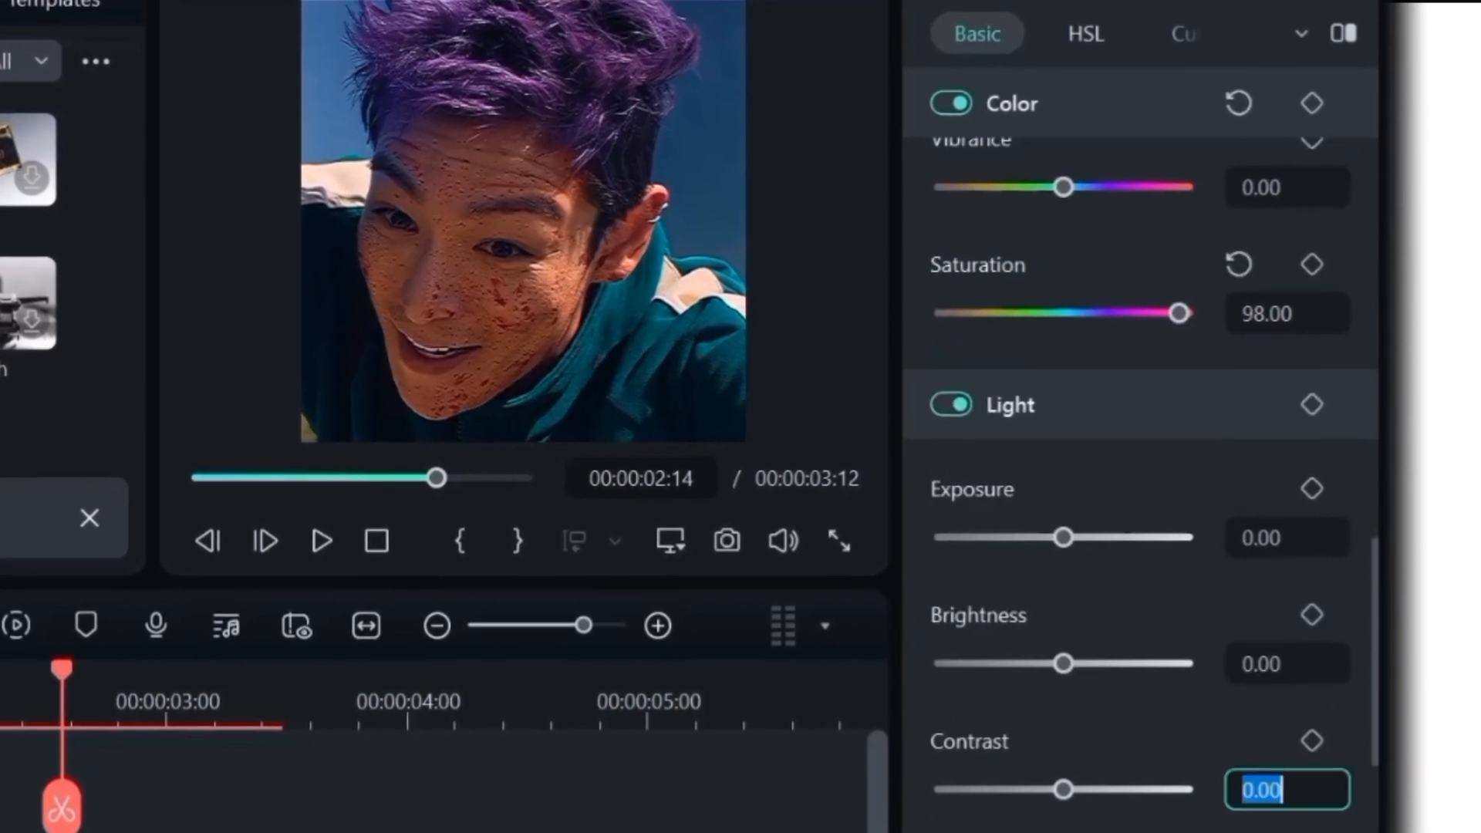
pyautogui.write('42')
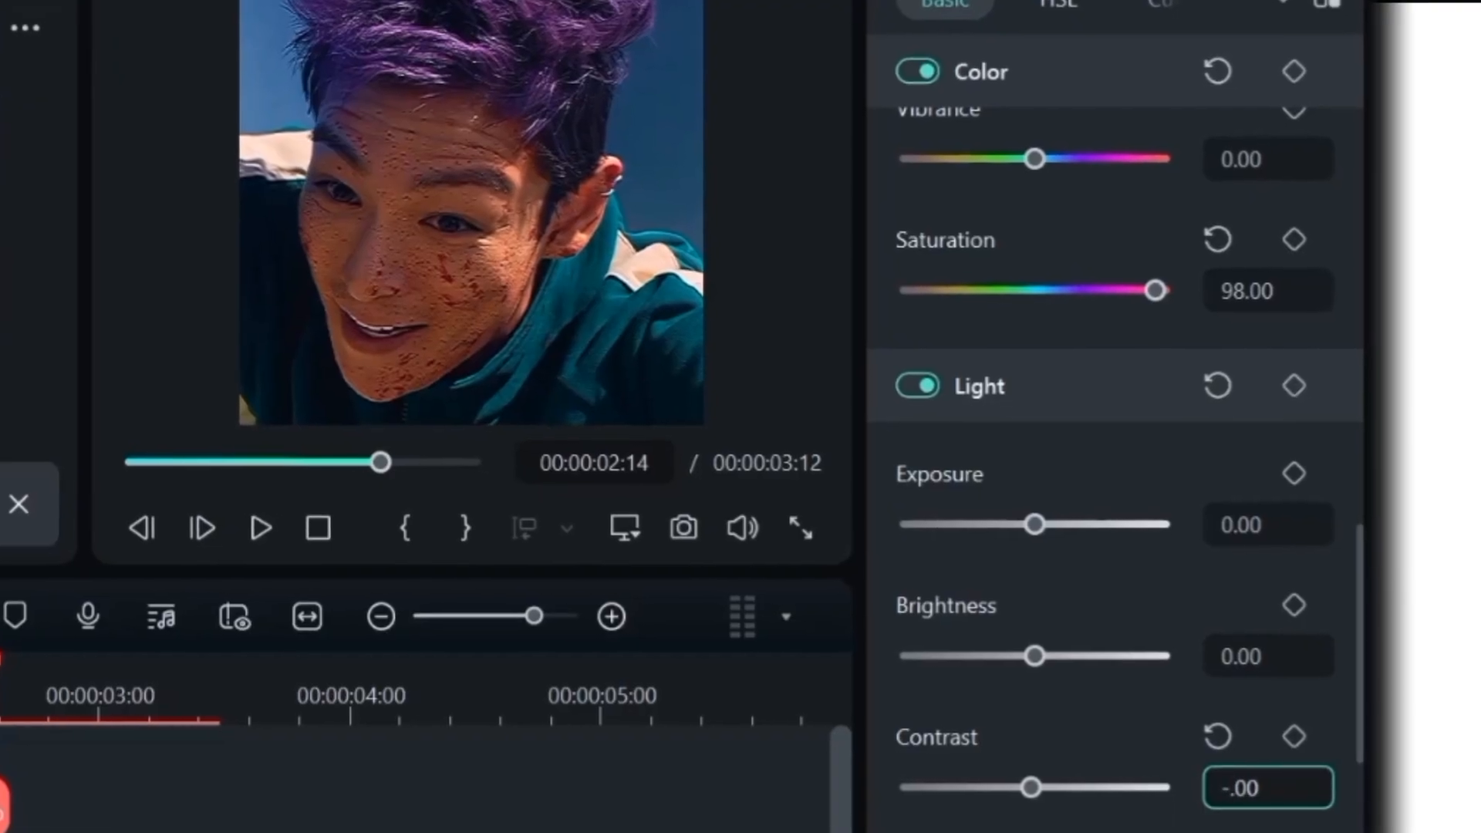
pyautogui.write('42')
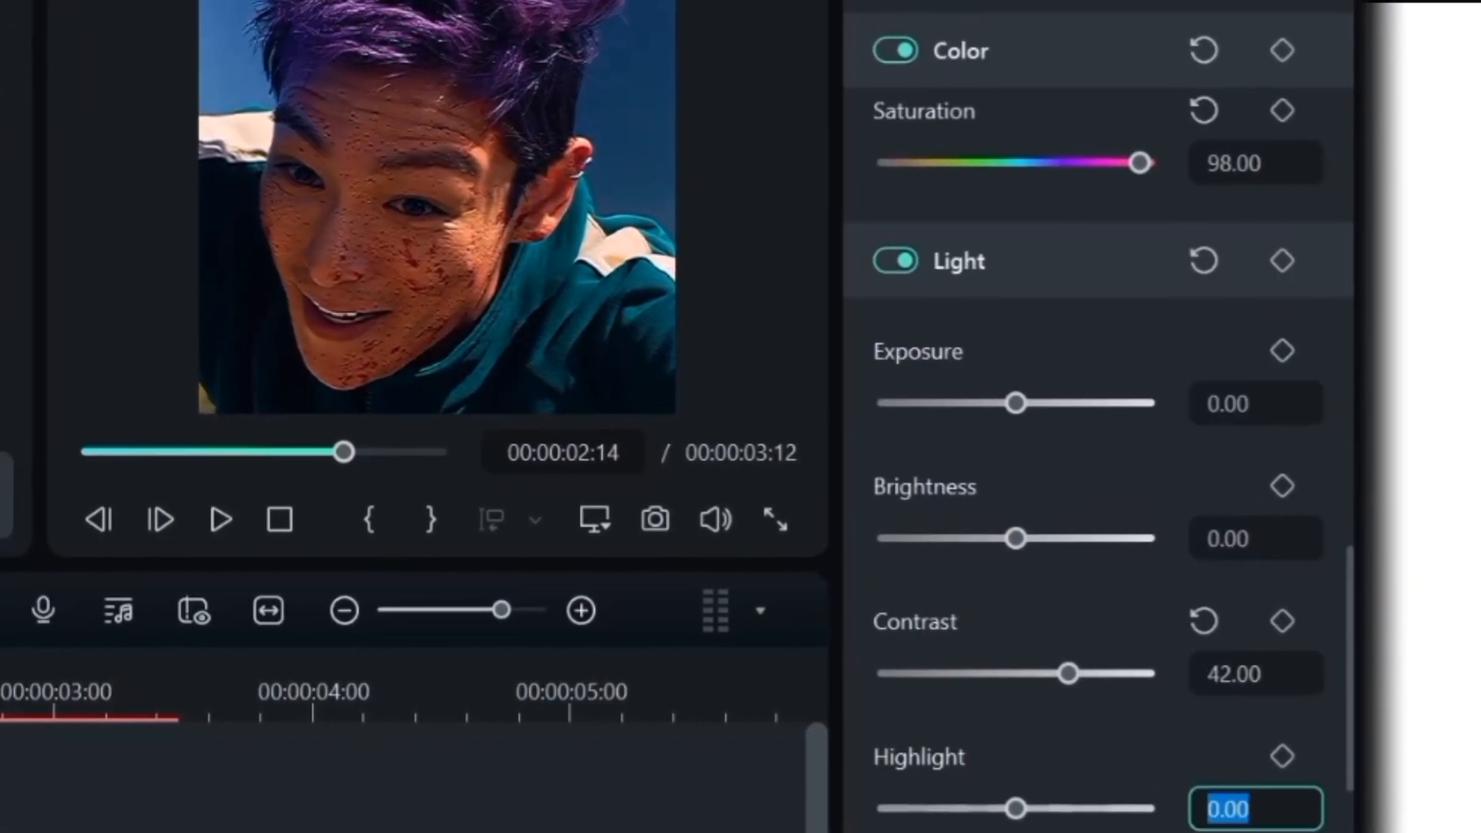
pyautogui.write('100')
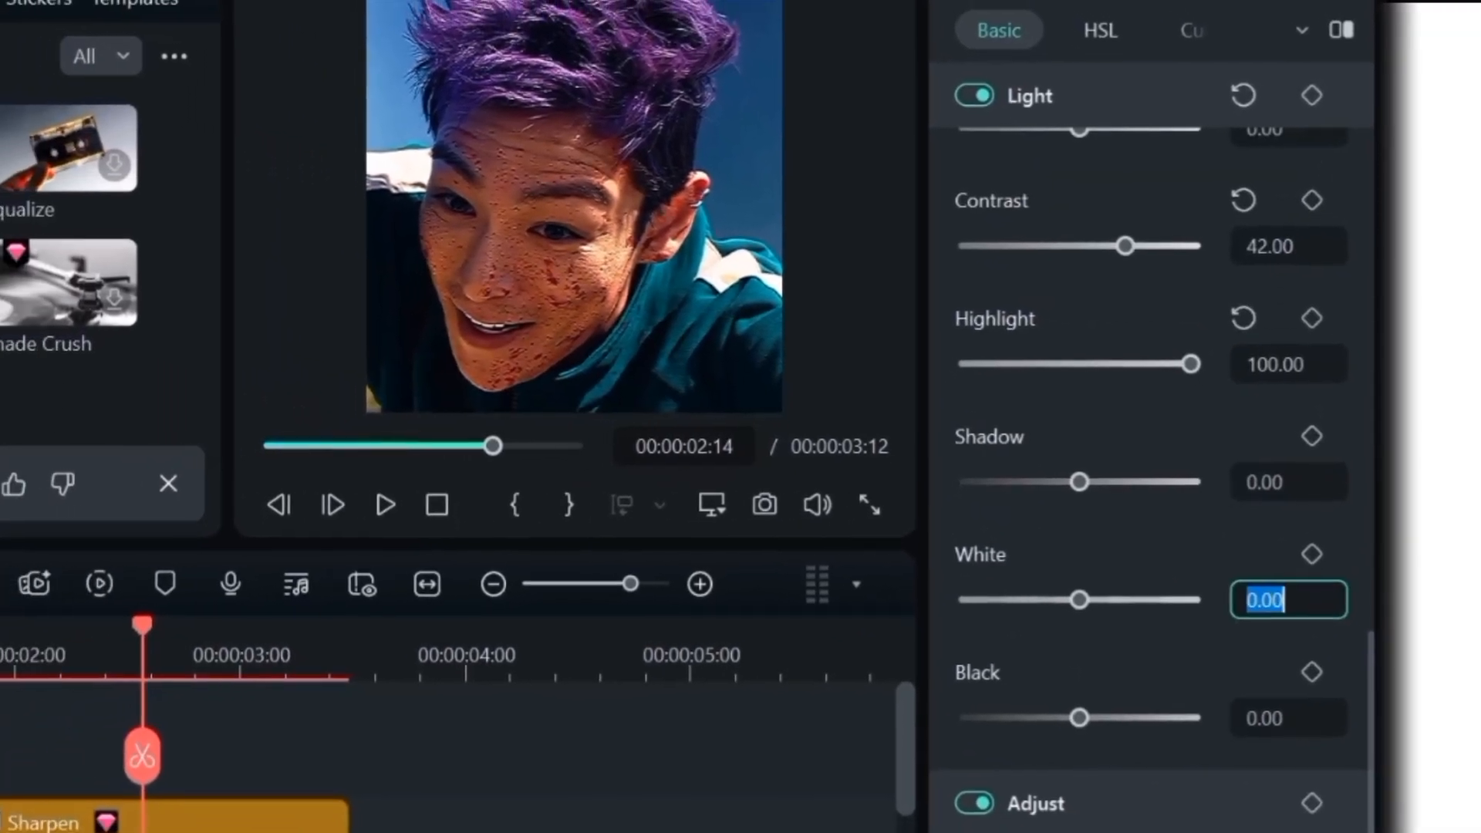
pyautogui.write('38')
pyautogui.click(1289, 718)
pyautogui.write('-20')
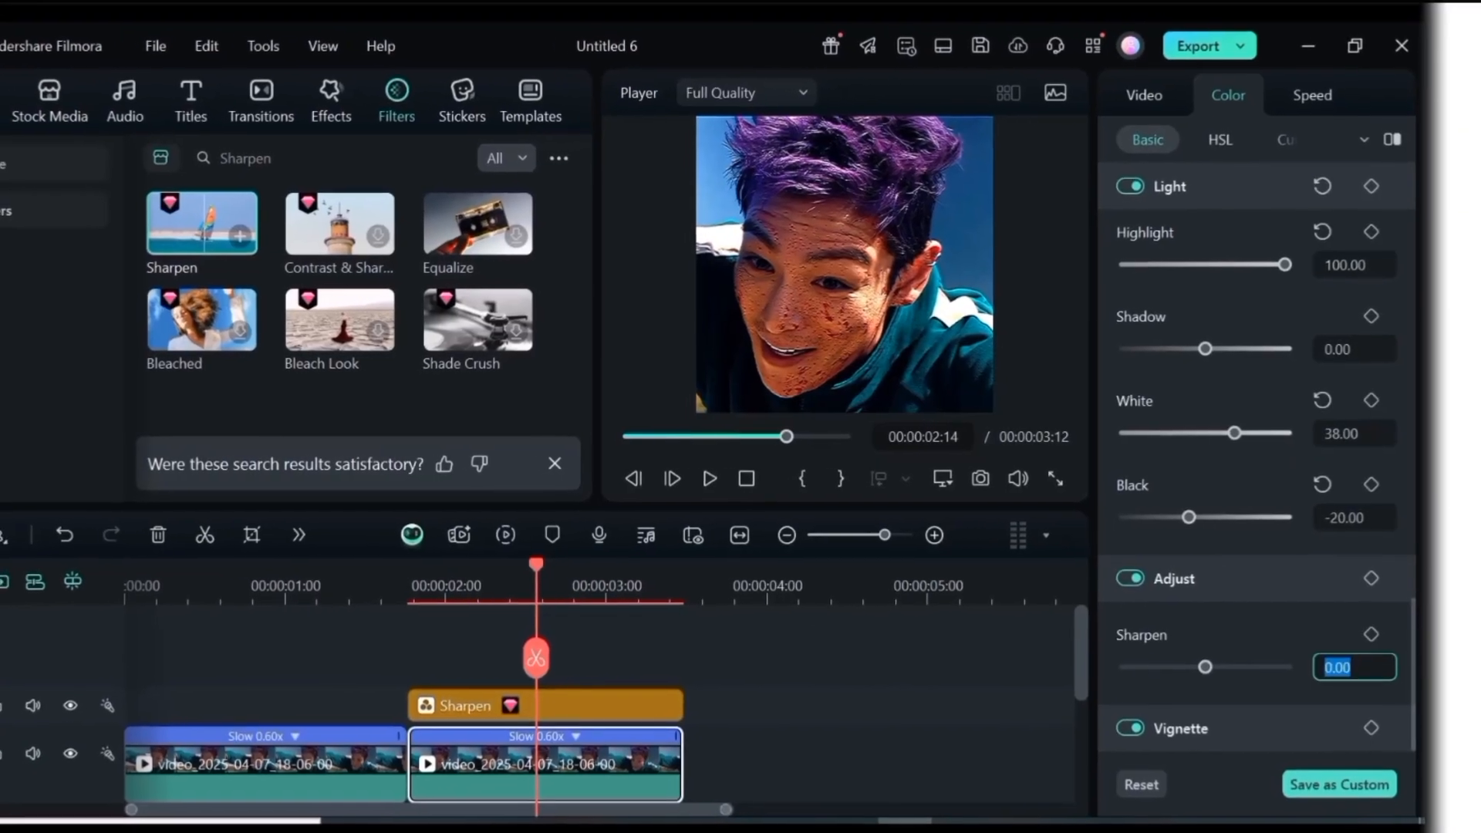
pyautogui.write('68')
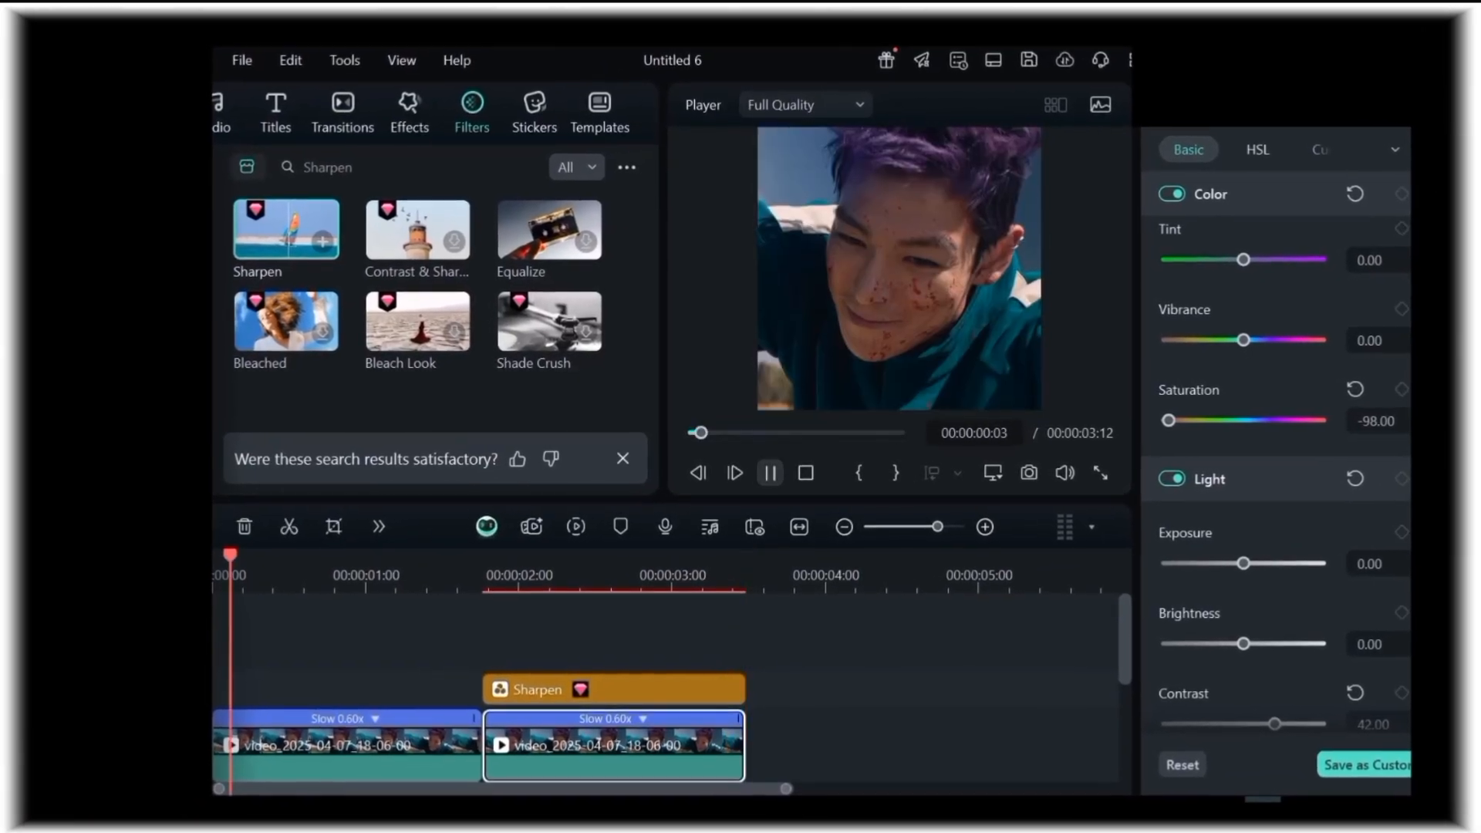
# Set the portrait clip's Saturation to -98 and play the black-and-white result
pyautogui.click(769, 472)
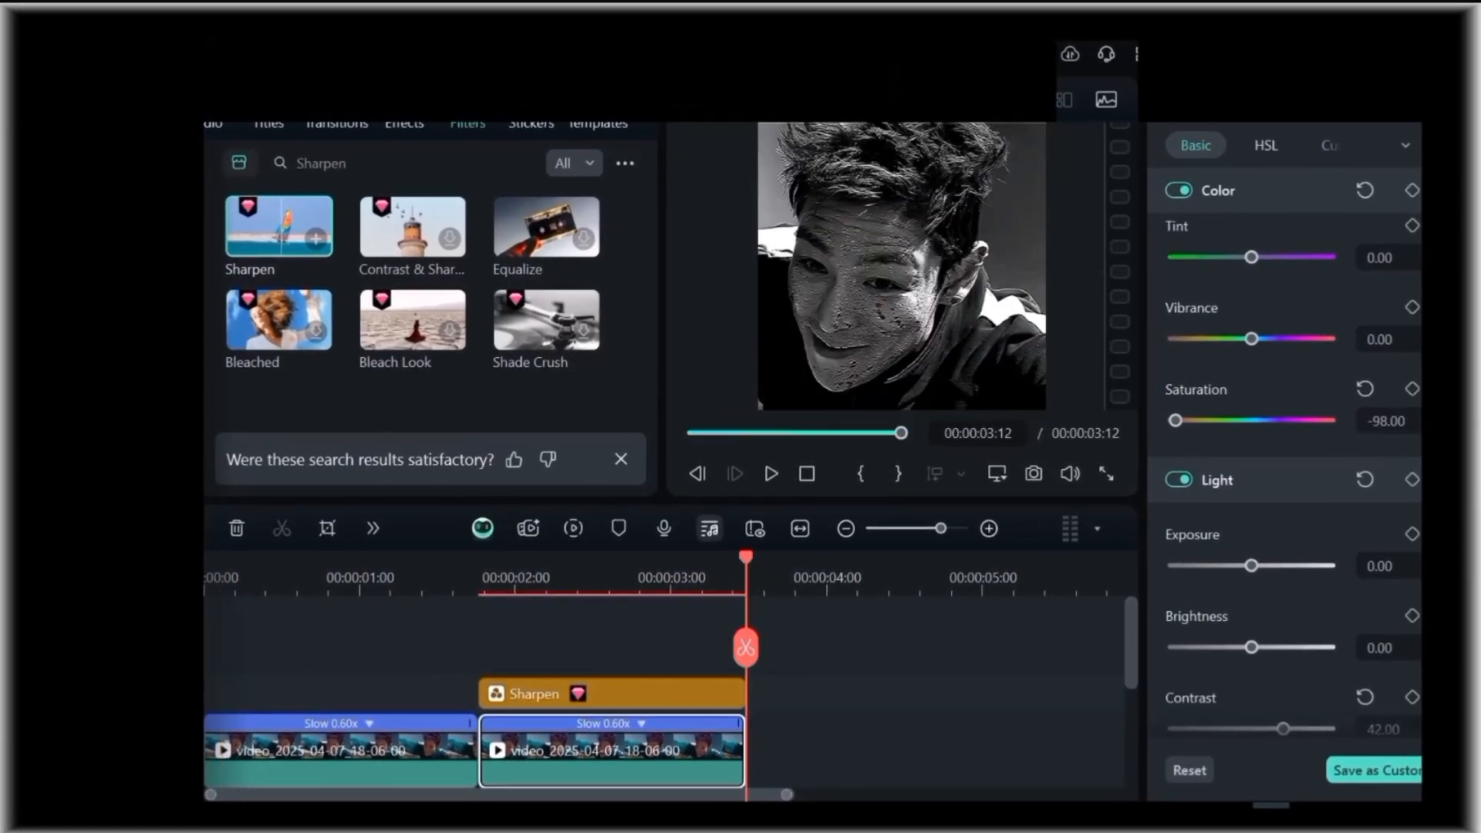